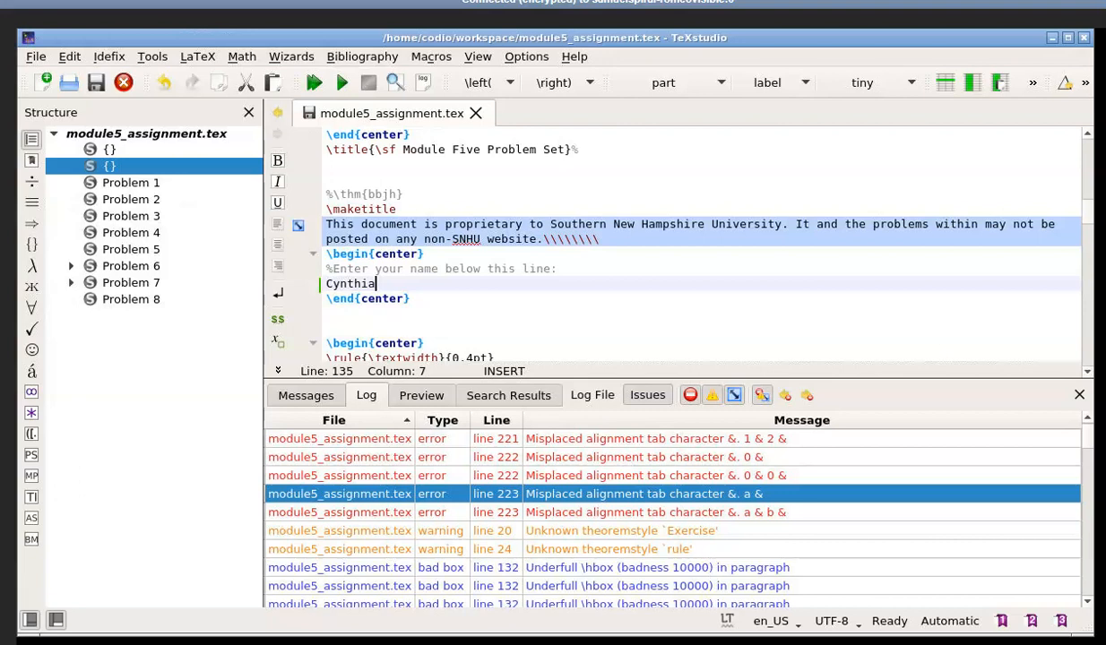
{"action": "mouse_move", "coordinate": [384, 312]}
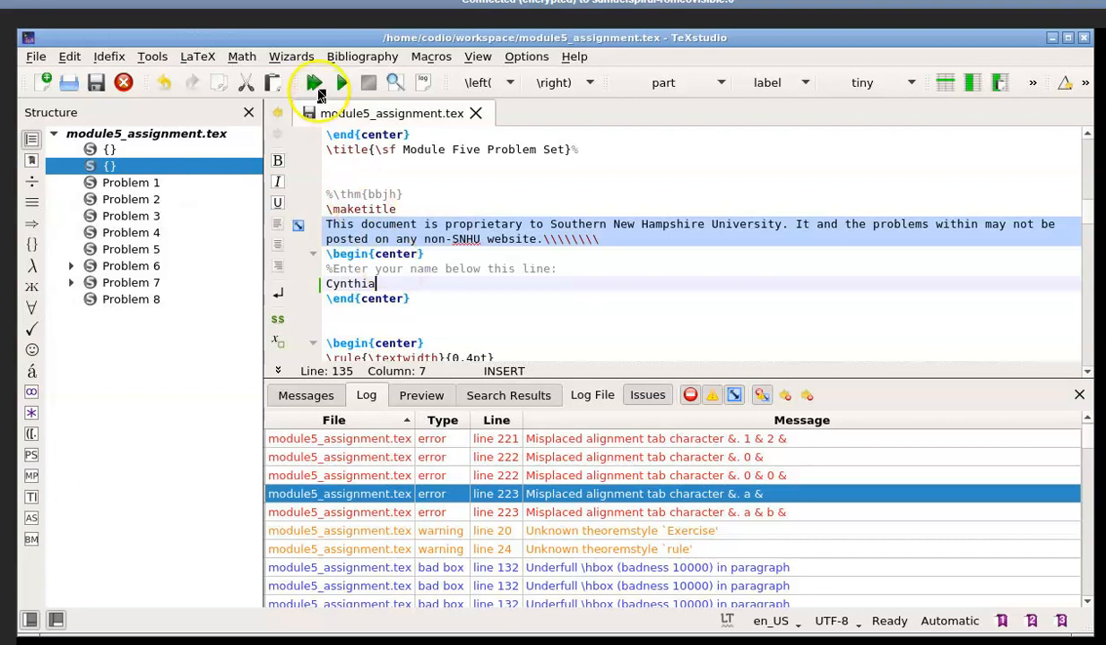
{"action": "mouse_move", "coordinate": [312, 83]}
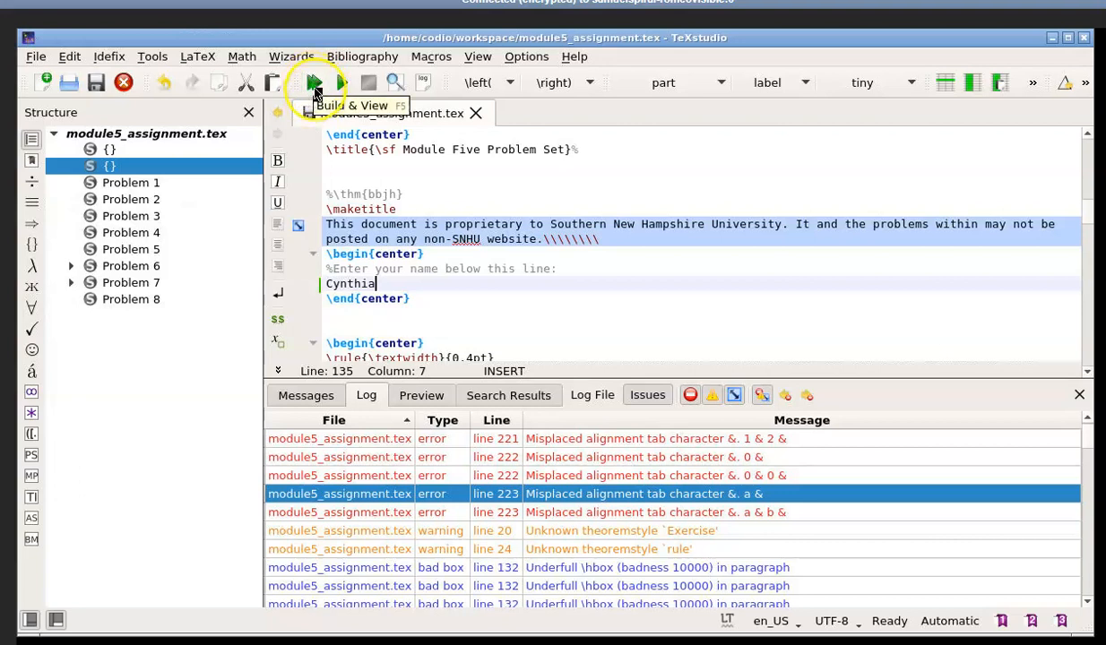
Step: Compile module5_assignment.tex and show the Module Five Problem Set title page in the preview
{"action": "left_click", "coordinate": [312, 82]}
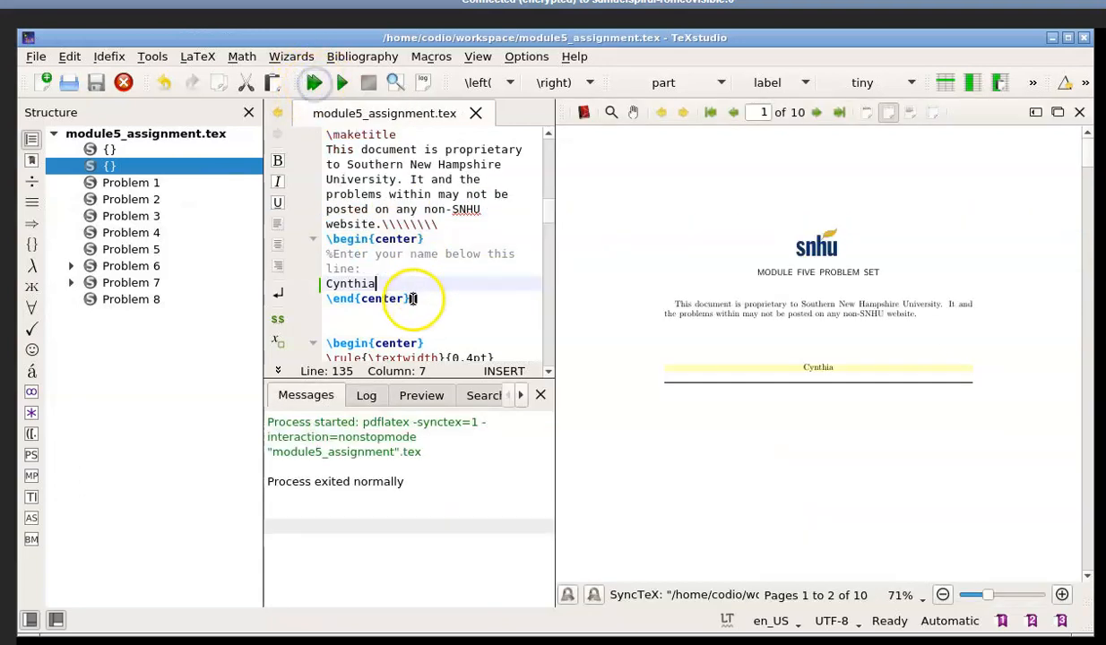
{"action": "mouse_move", "coordinate": [689, 416]}
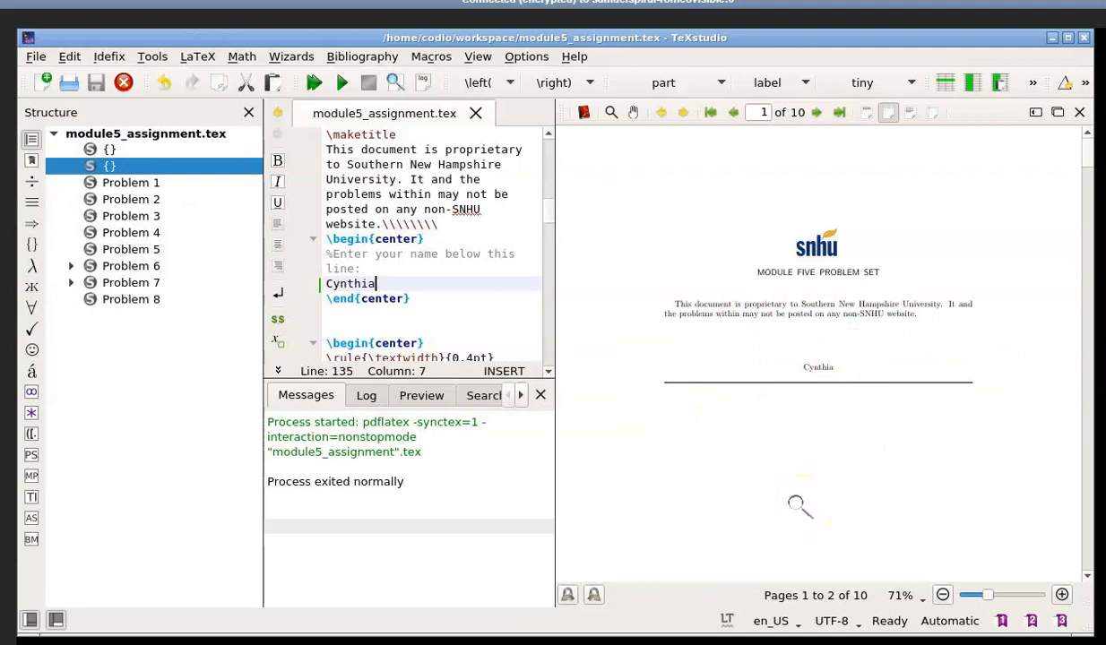
{"action": "mouse_move", "coordinate": [846, 437]}
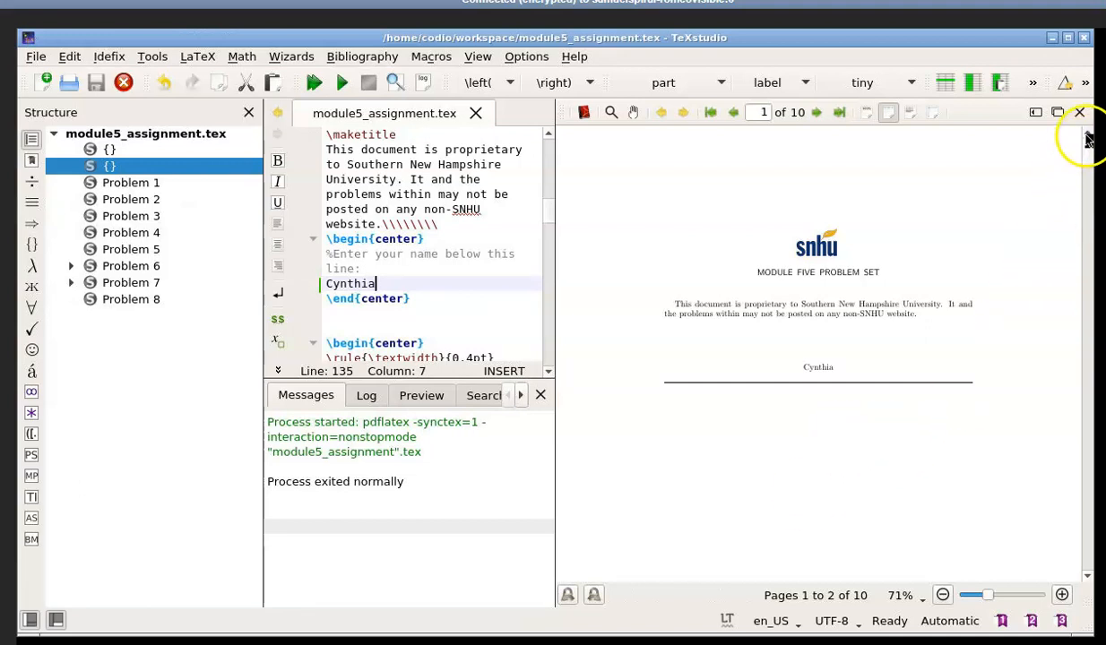
Step: Close the PDF preview so the source editor fills the window again
{"action": "left_click", "coordinate": [1079, 111]}
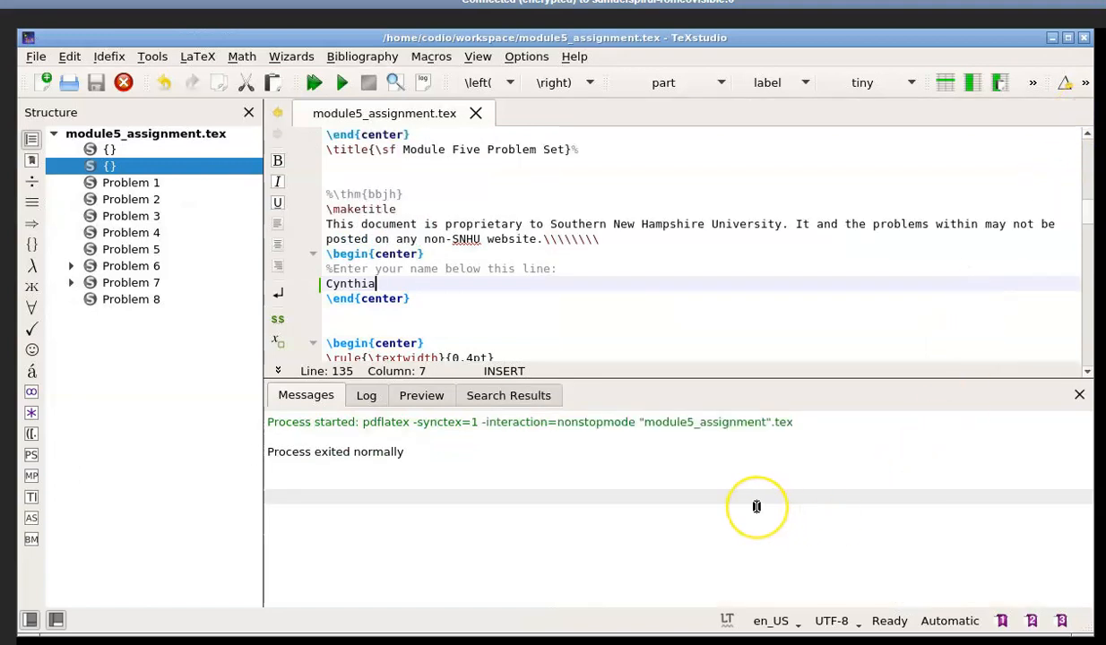
{"action": "mouse_move", "coordinate": [757, 505]}
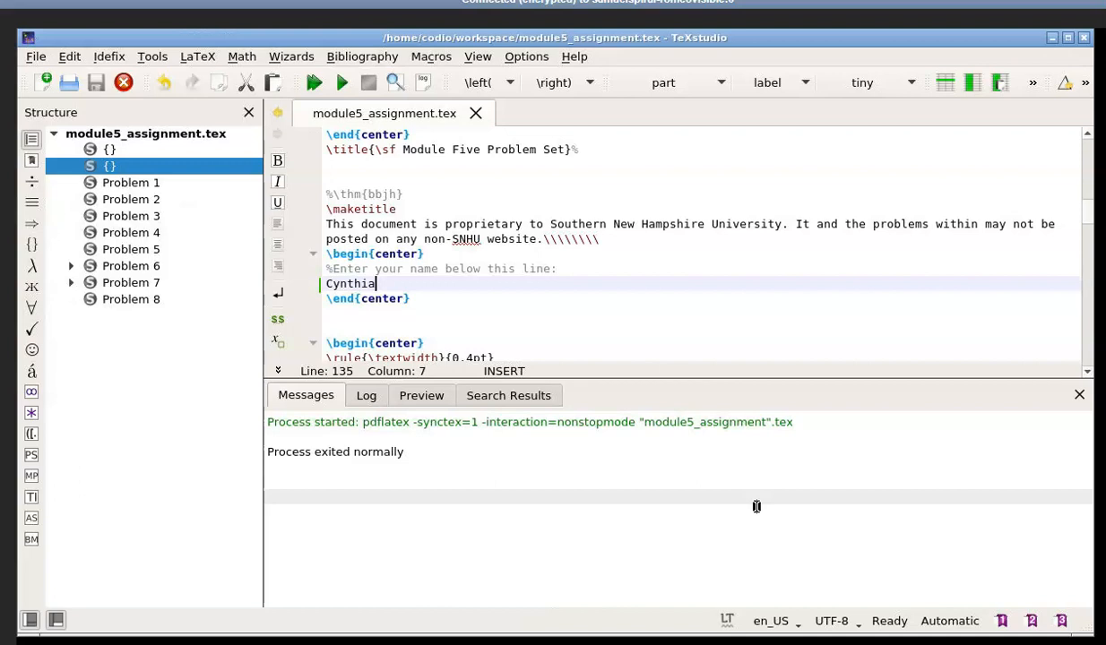
{"action": "mouse_move", "coordinate": [697, 624]}
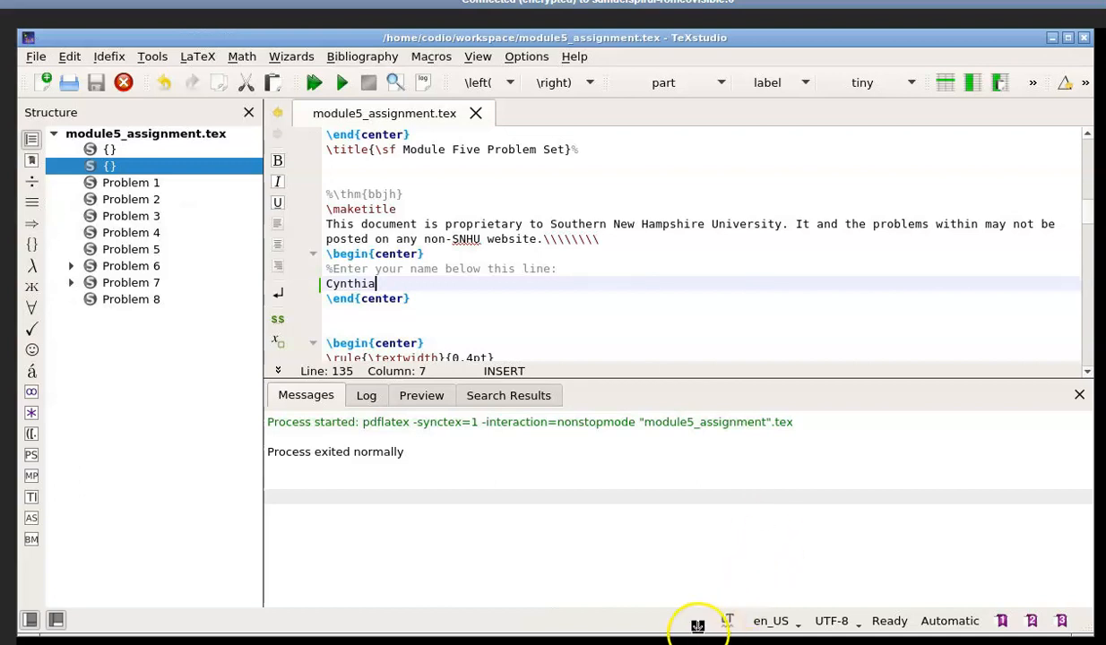
{"action": "mouse_move", "coordinate": [151, 437]}
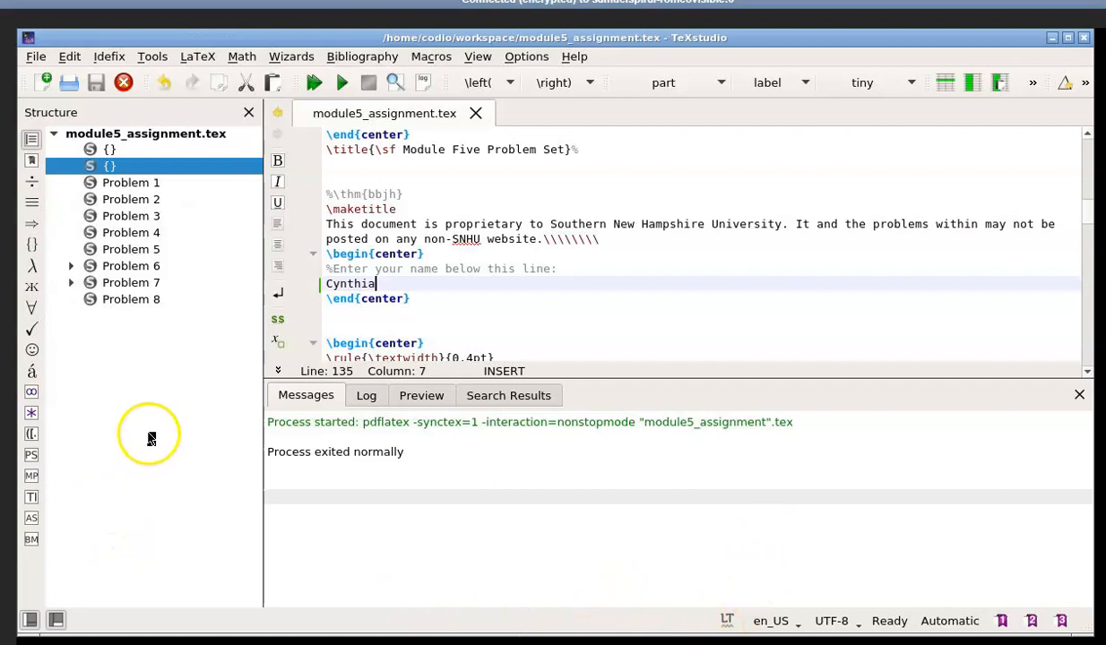
Step: Jump to Problem 3 and place the cursor at the end of its answer comment line
{"action": "left_click", "coordinate": [130, 215]}
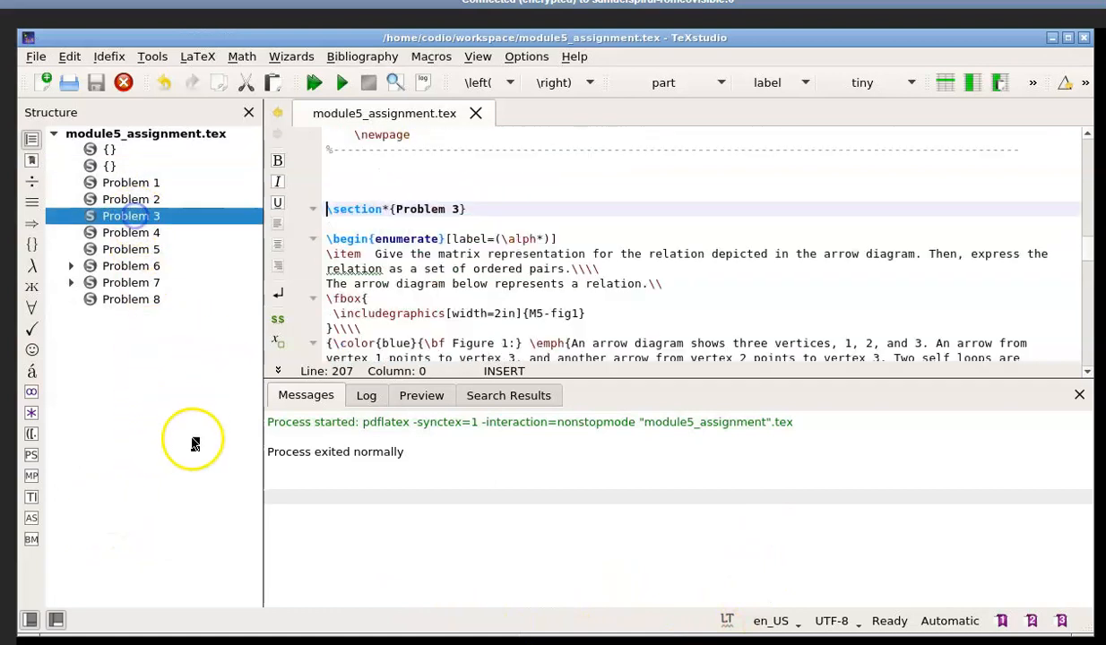
{"action": "mouse_move", "coordinate": [172, 524]}
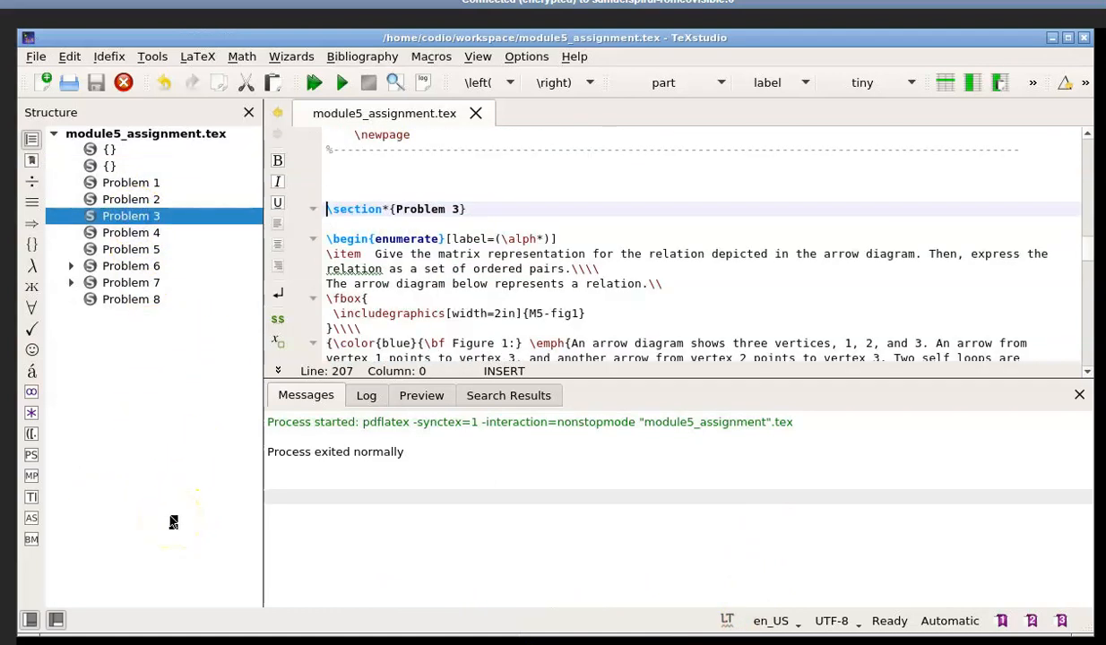
{"action": "mouse_move", "coordinate": [597, 567]}
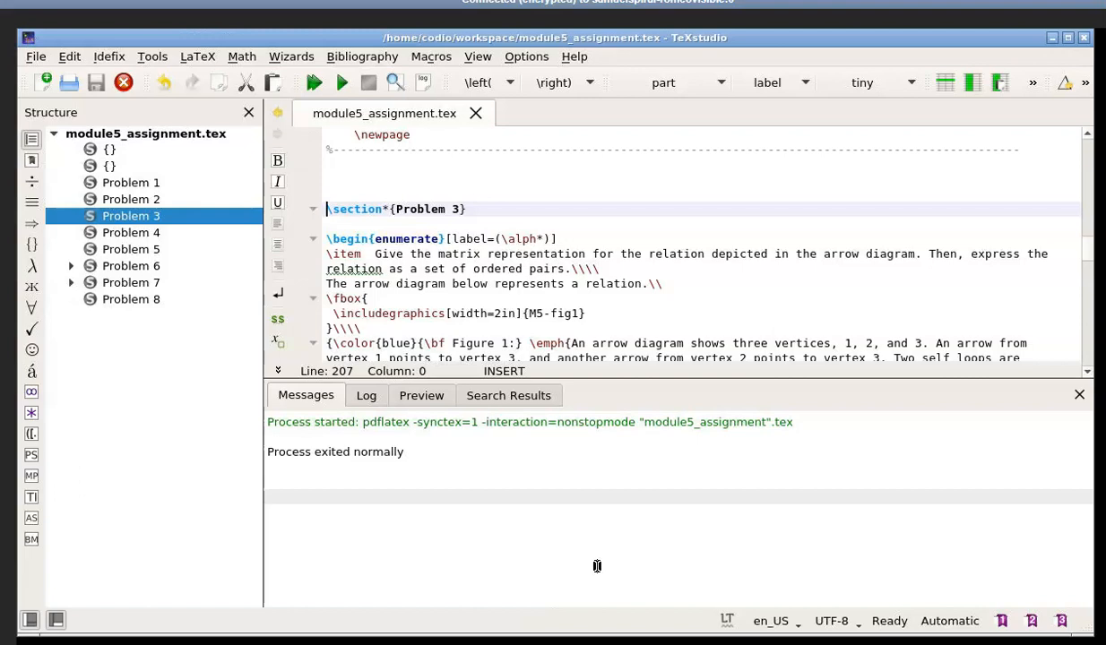
{"action": "mouse_move", "coordinate": [593, 385]}
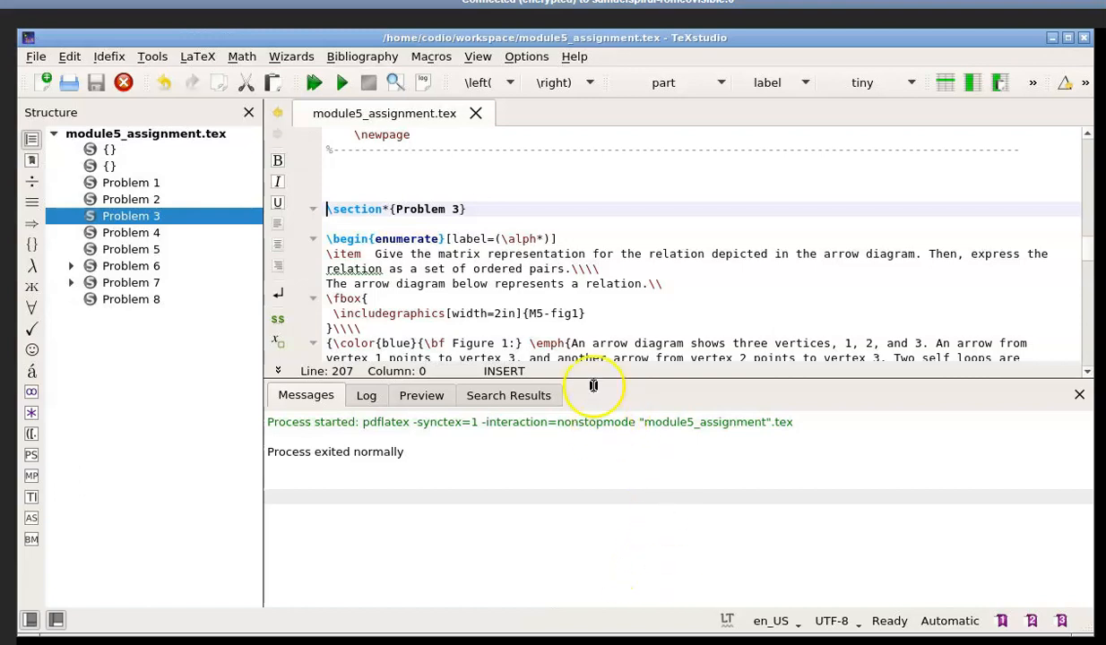
{"action": "scroll", "scroll_direction": "down", "scroll_amount": 3}
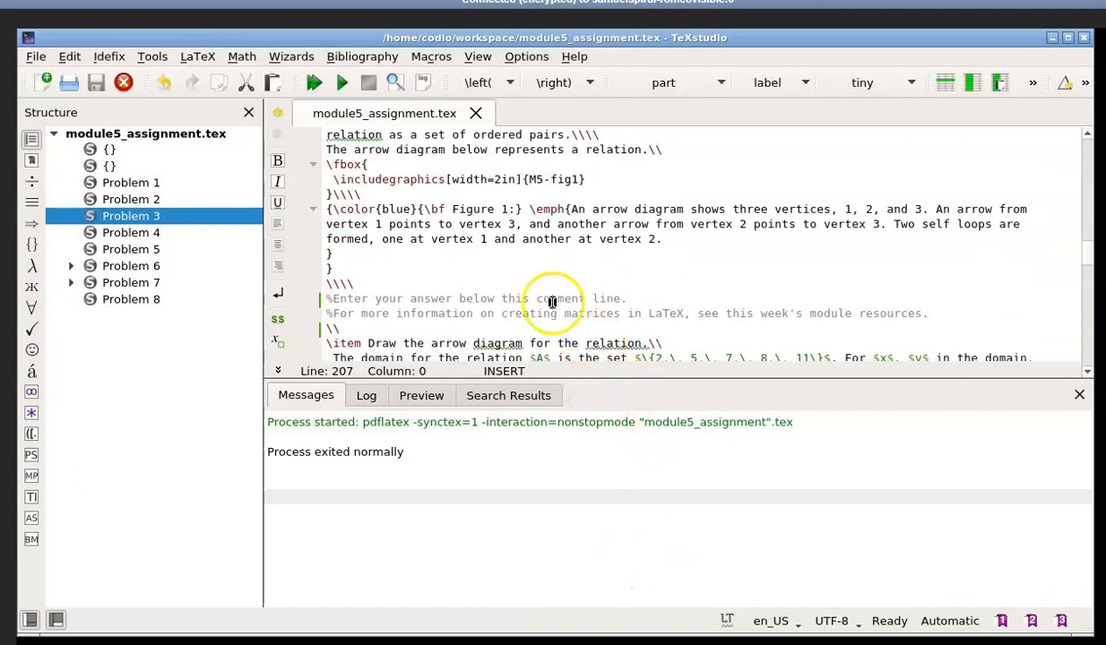
{"action": "mouse_move", "coordinate": [421, 301]}
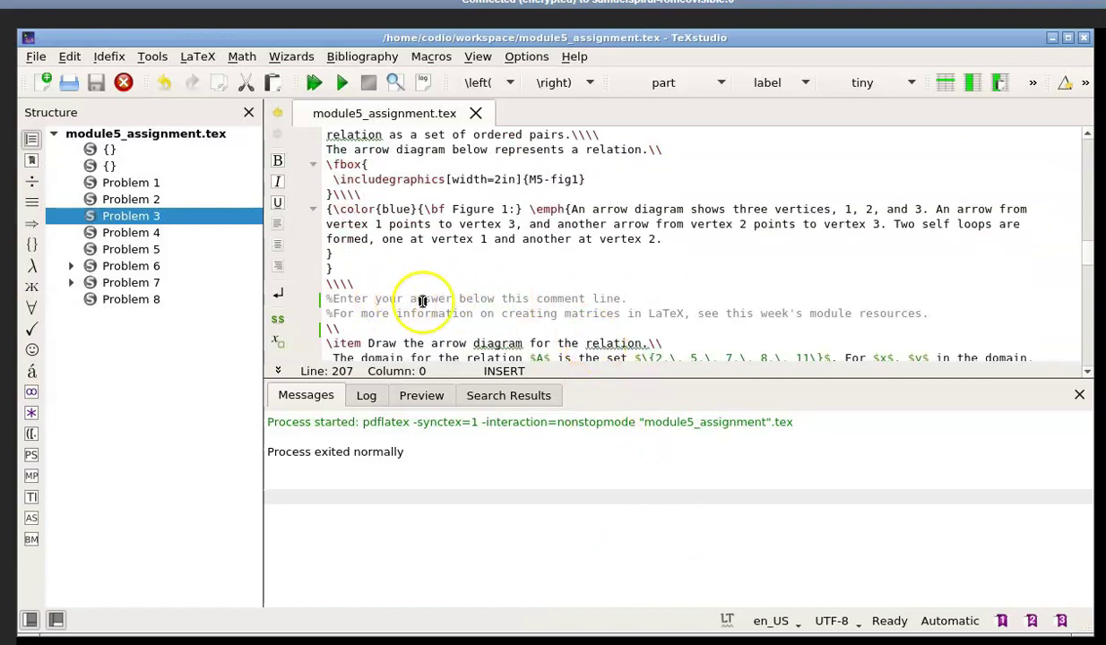
{"action": "left_click", "coordinate": [645, 319]}
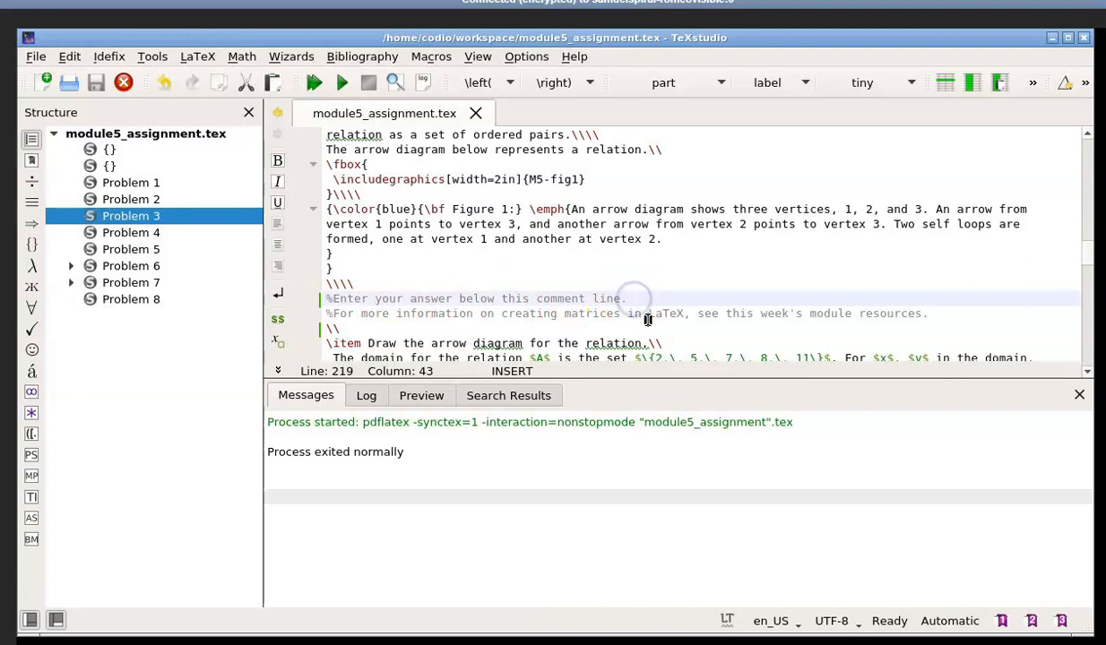
Step: Start a new line with $\begin{pmatrix} chosen from autocompletion under the answer comment
{"action": "key", "text": "Return"}
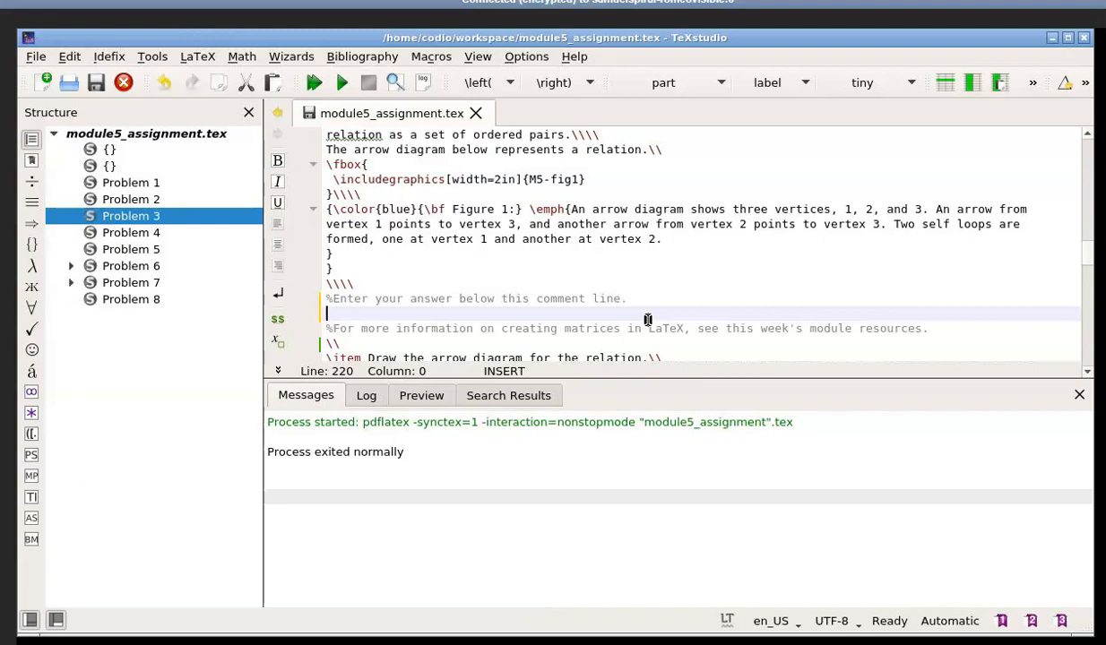
{"action": "type", "text": "$"}
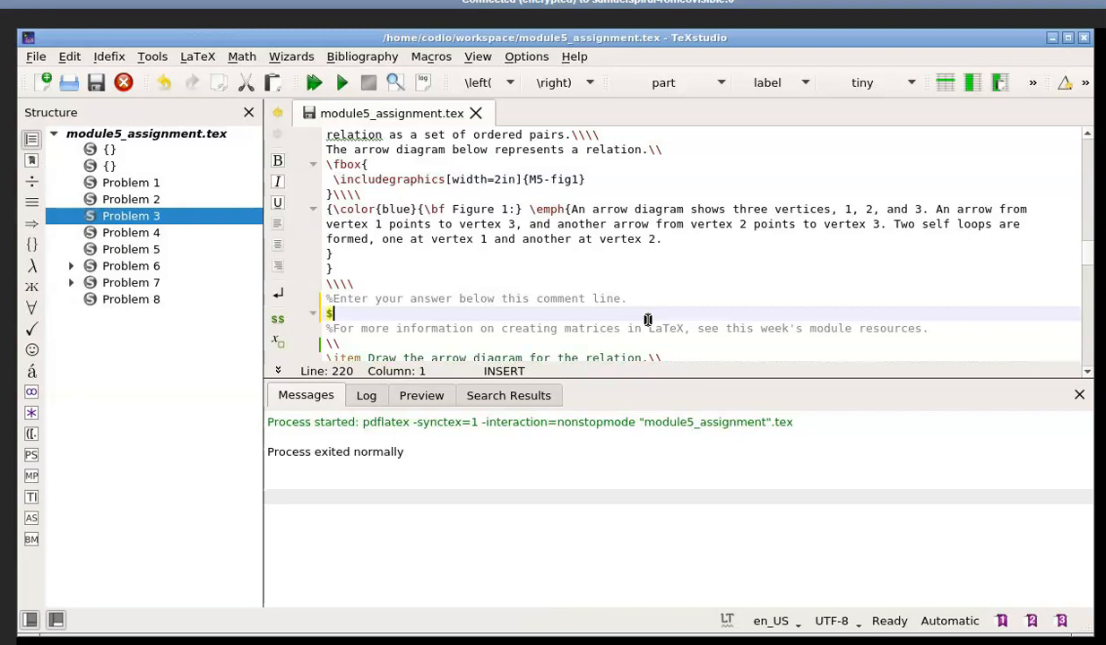
{"action": "type", "text": "\\"}
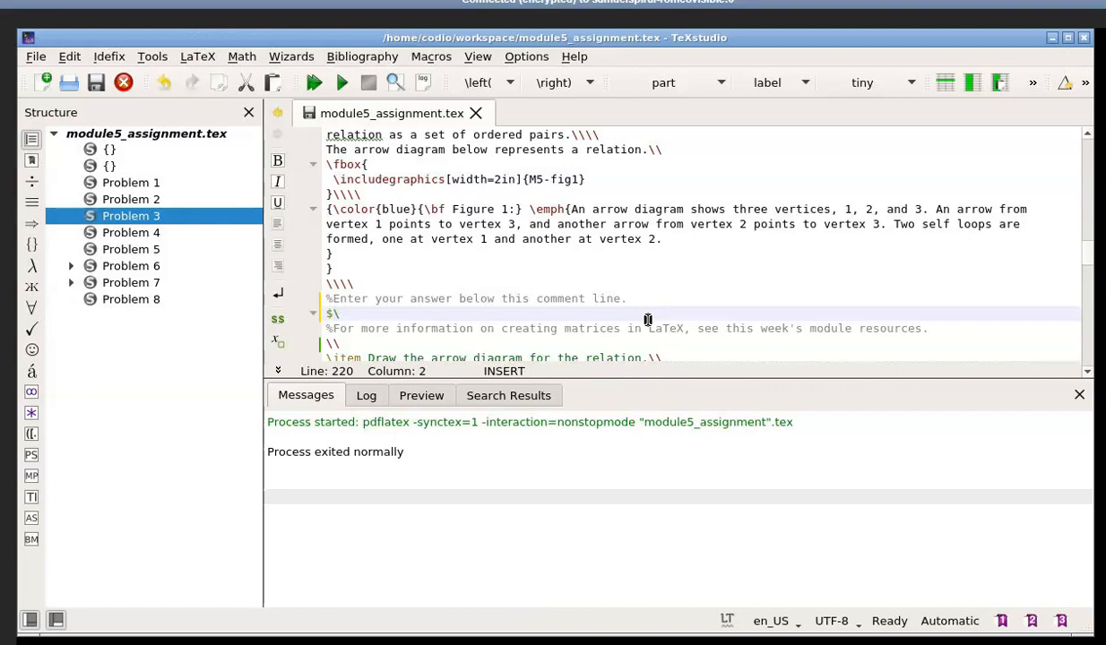
{"action": "type", "text": "\\begin"}
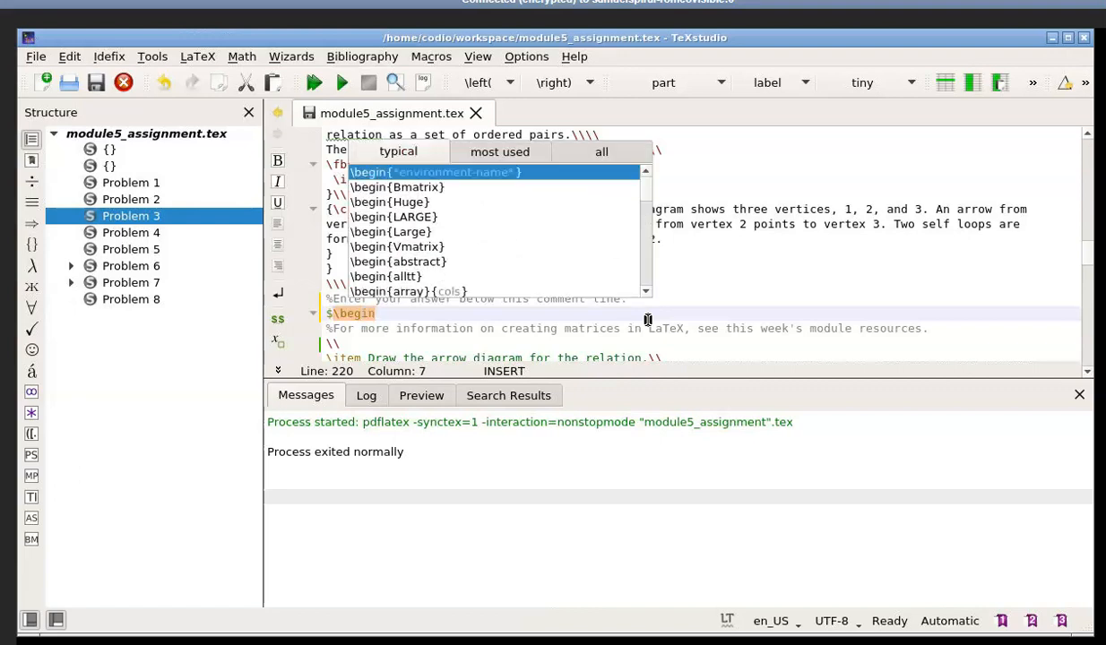
{"action": "type", "text": "pmatrix}"}
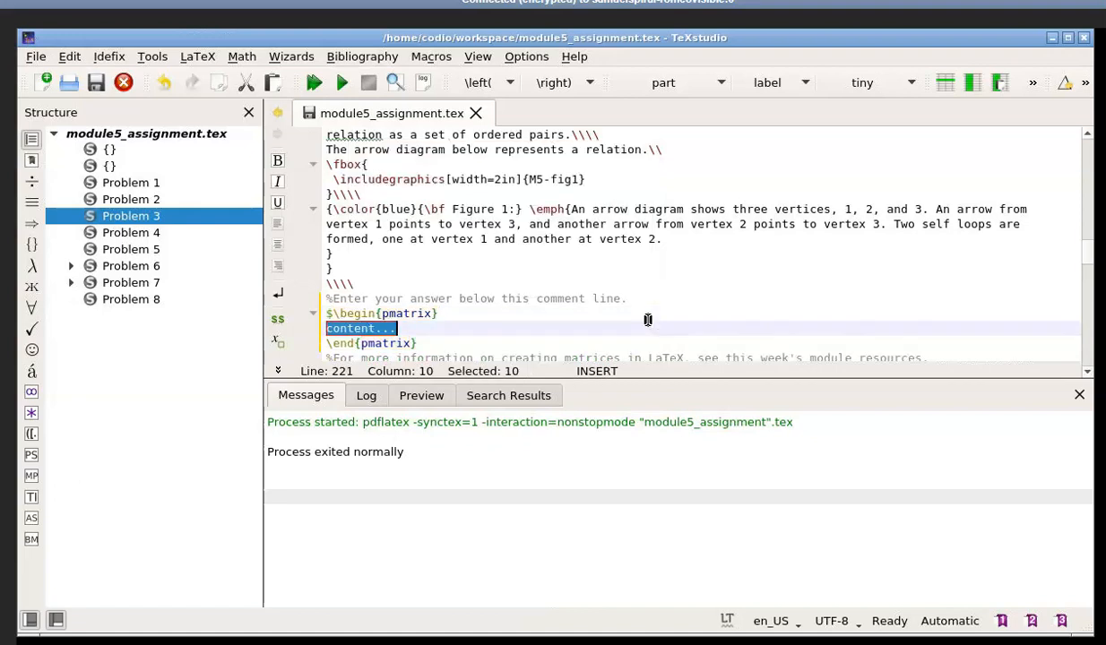
Step: Replace the placeholder with the first matrix row 1 & 2 & 3 \\ and start a new line
{"action": "key", "text": "Delete"}
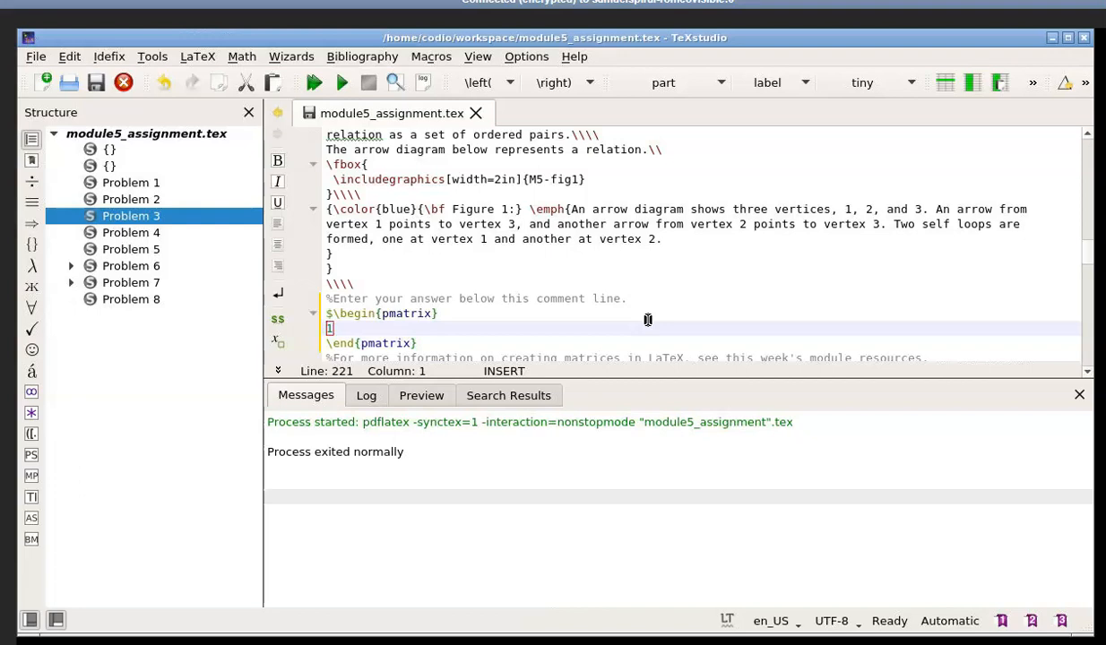
{"action": "type", "text": "1"}
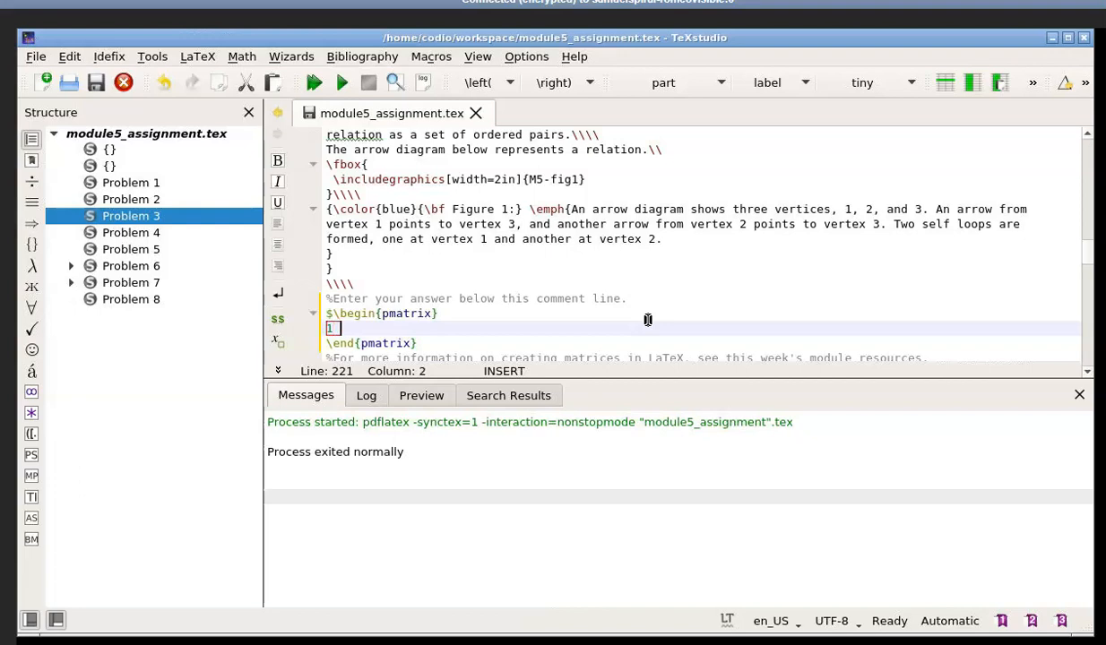
{"action": "type", "text": "& 2"}
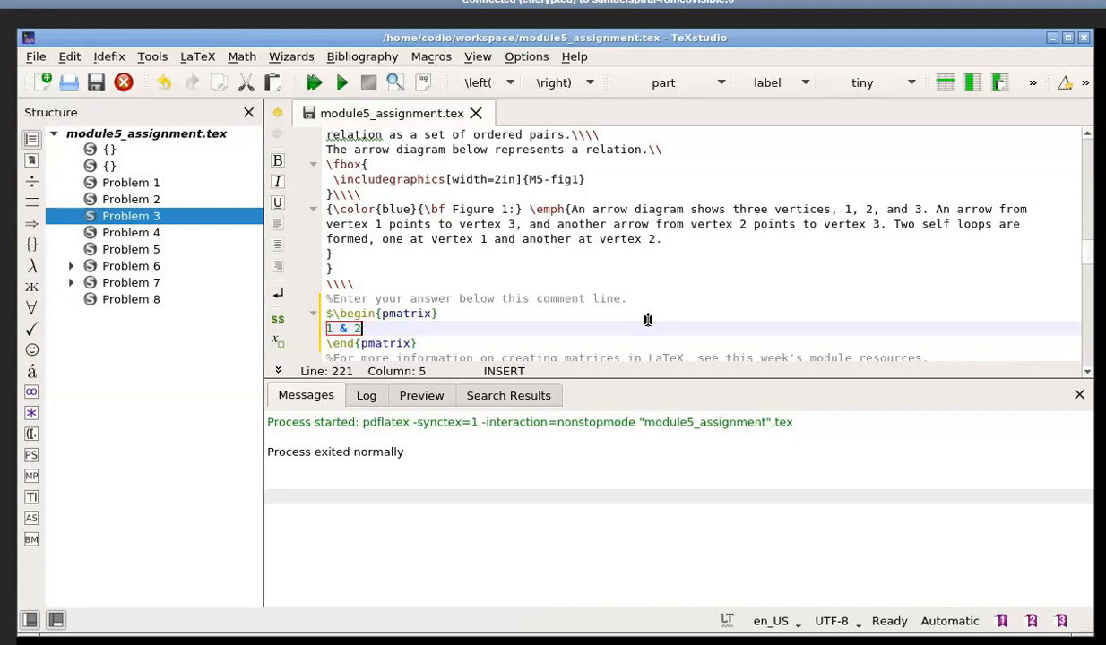
{"action": "type", "text": "&"}
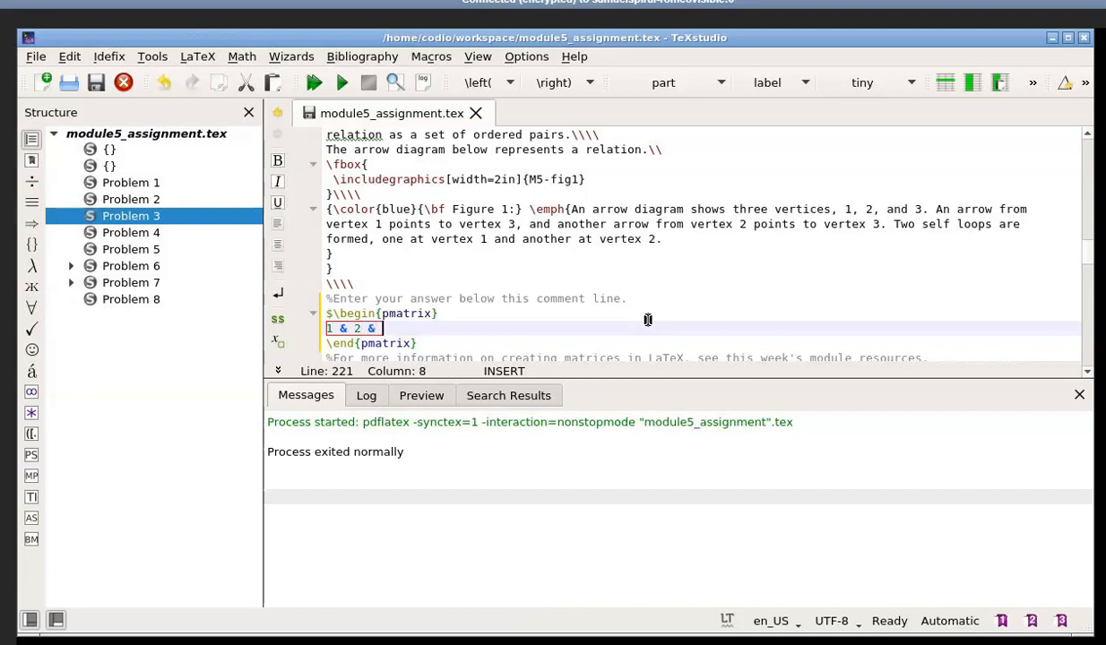
{"action": "type", "text": "3"}
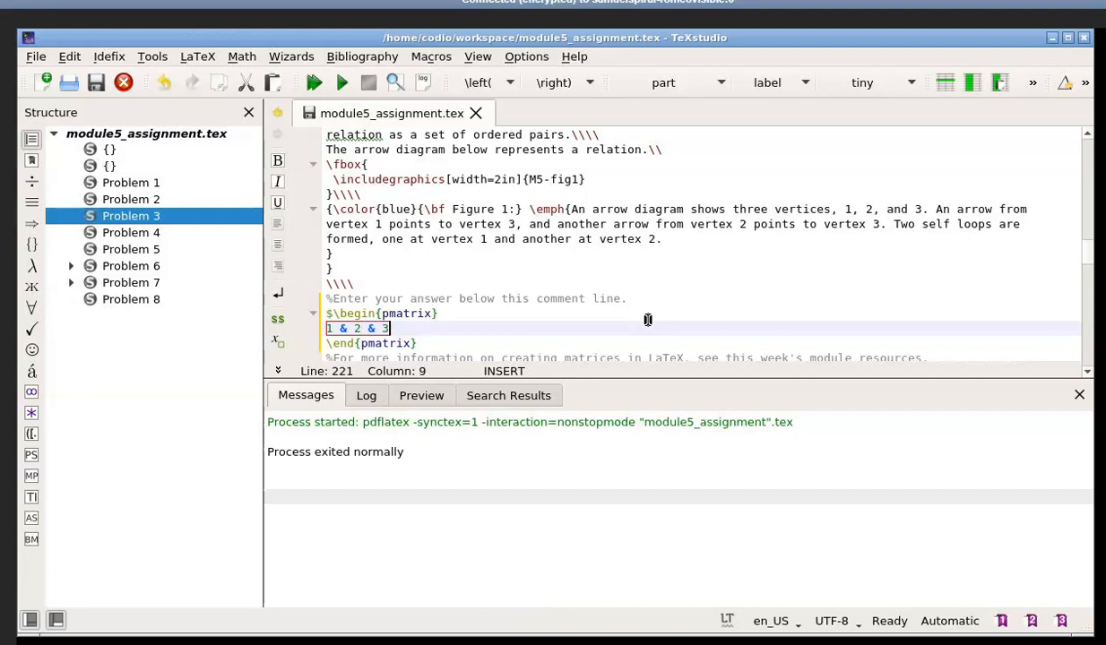
{"action": "key", "text": "Right"}
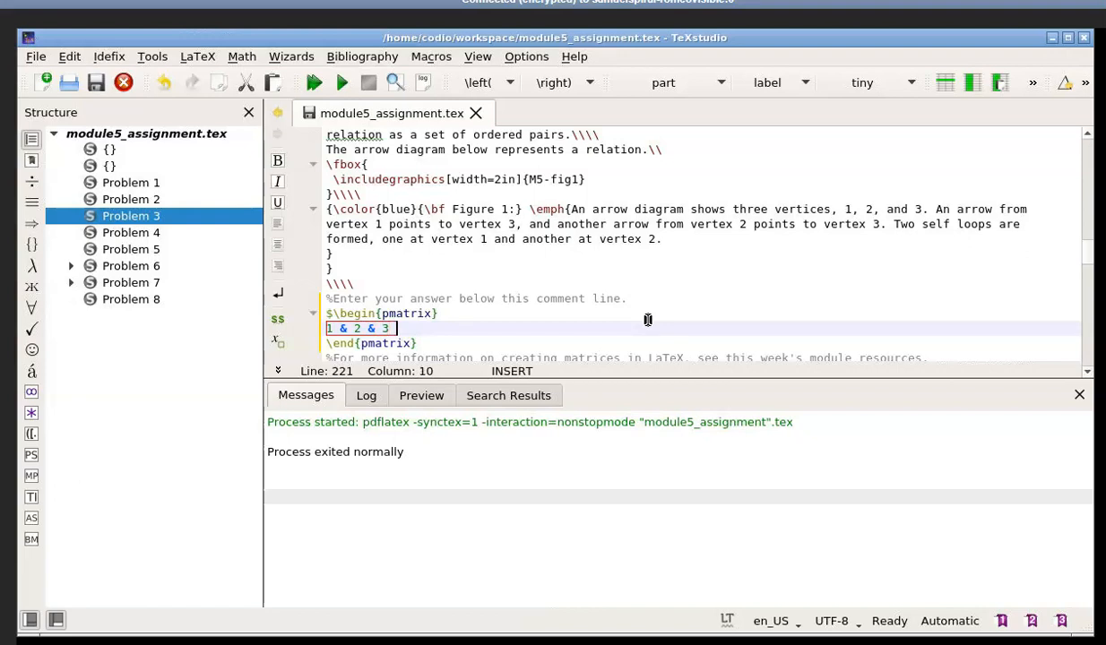
{"action": "type", "text": "\\\\"}
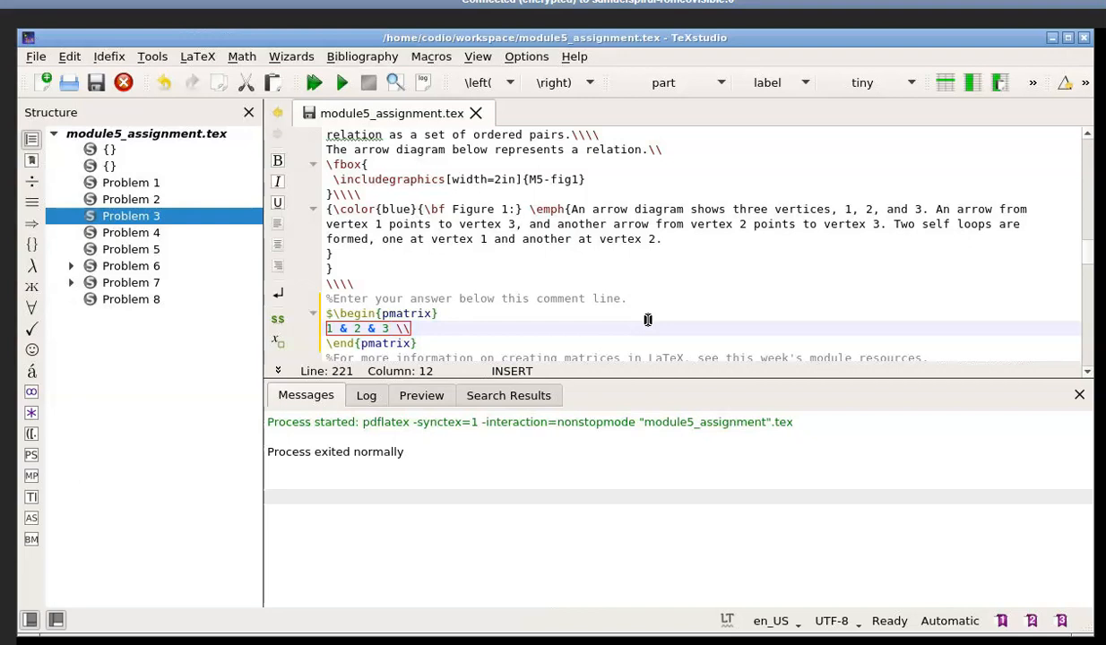
{"action": "left_click", "coordinate": [367, 328]}
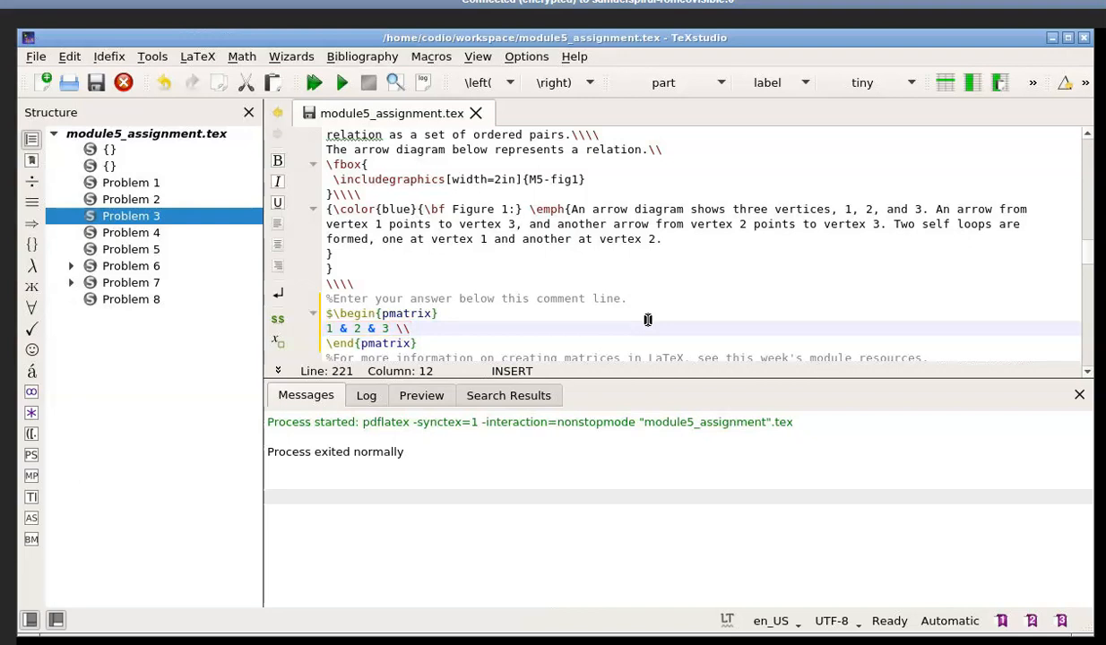
{"action": "key", "text": "Return"}
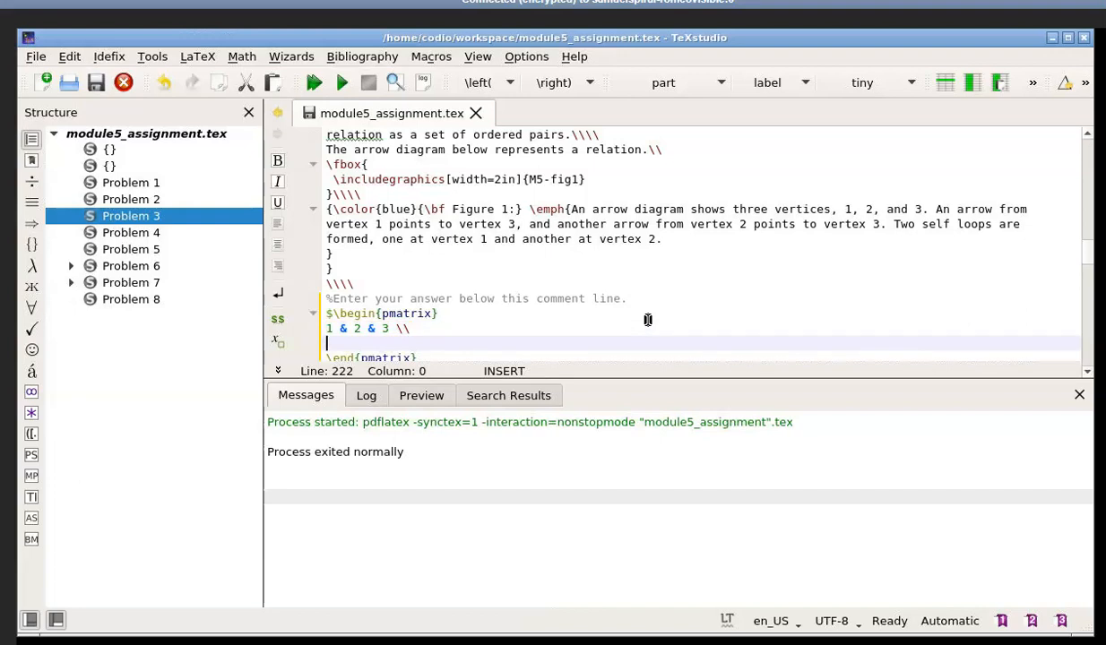
Step: Enter the second row 0 & 0 & 0 \\ and begin the third row with a & b &
{"action": "type", "text": "0 & 0"}
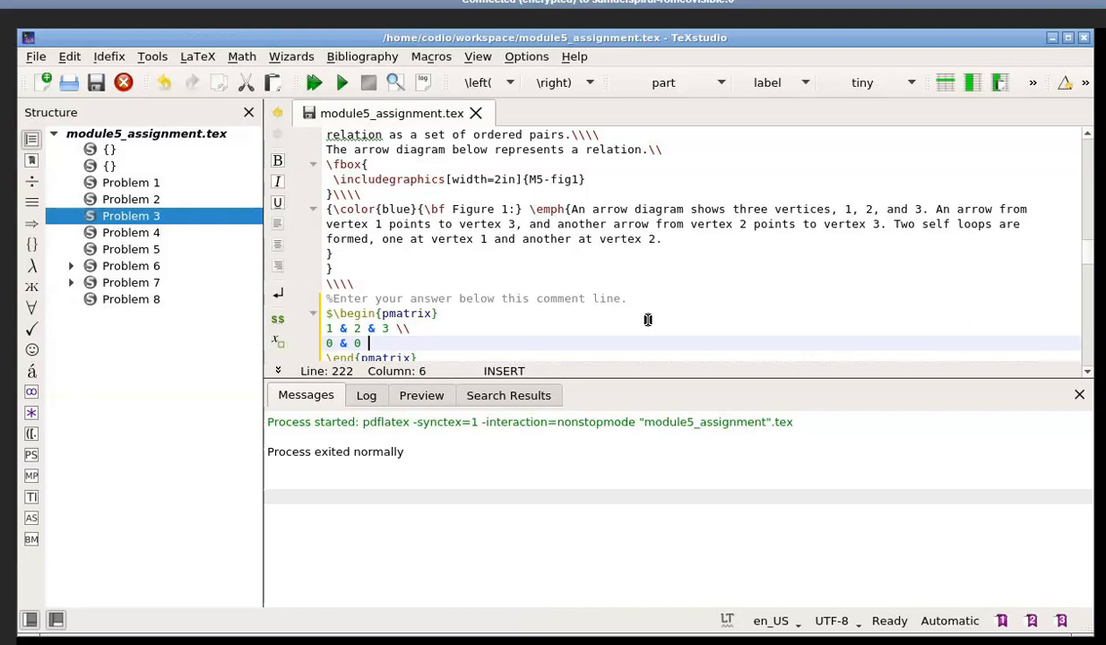
{"action": "type", "text": "& 0"}
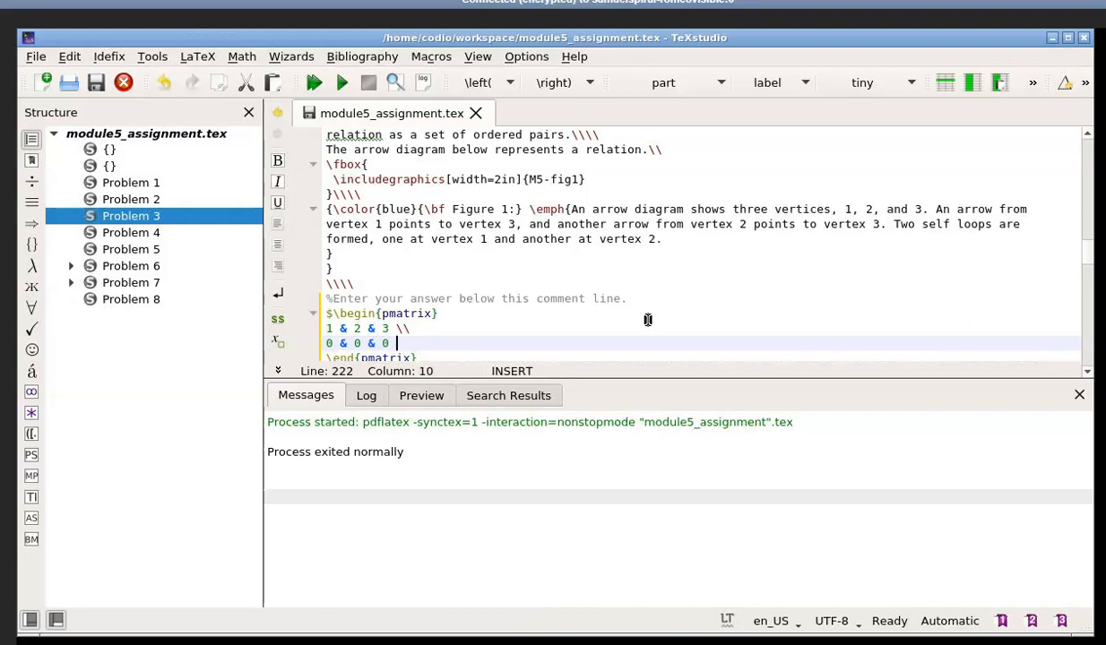
{"action": "type", "text": "\\\\"}
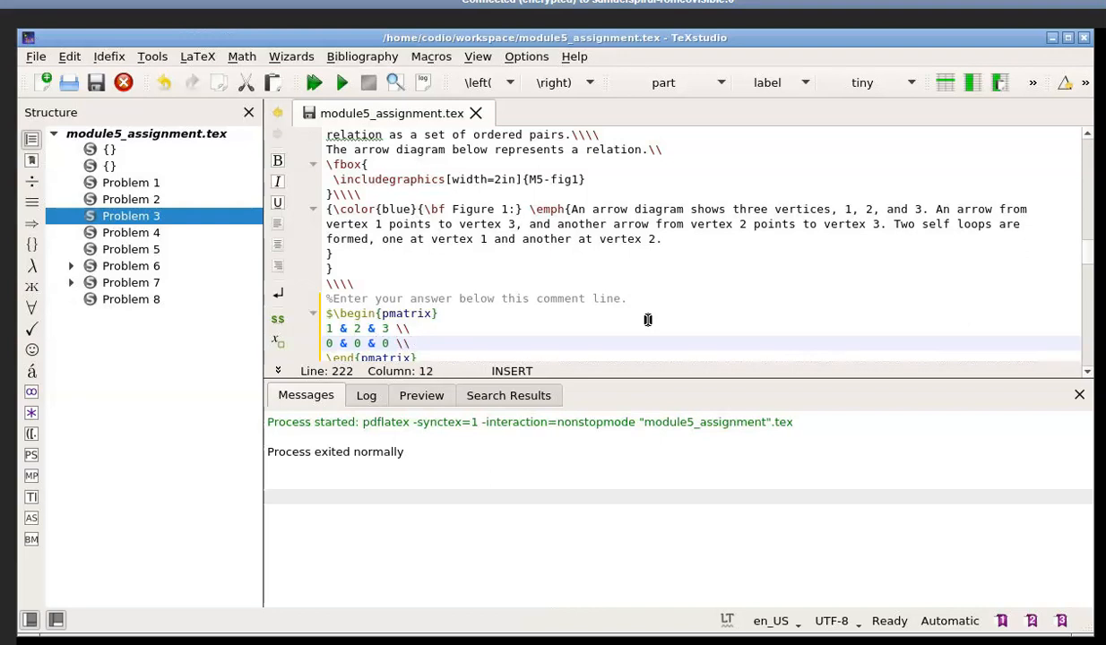
{"action": "key", "text": "Return"}
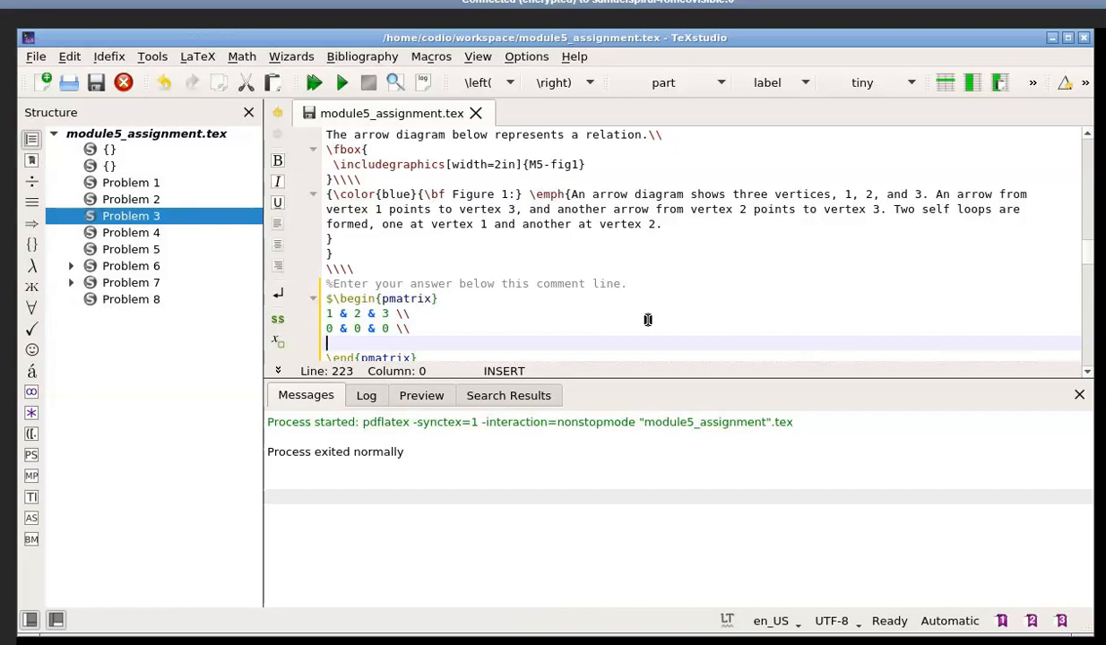
{"action": "type", "text": "a"}
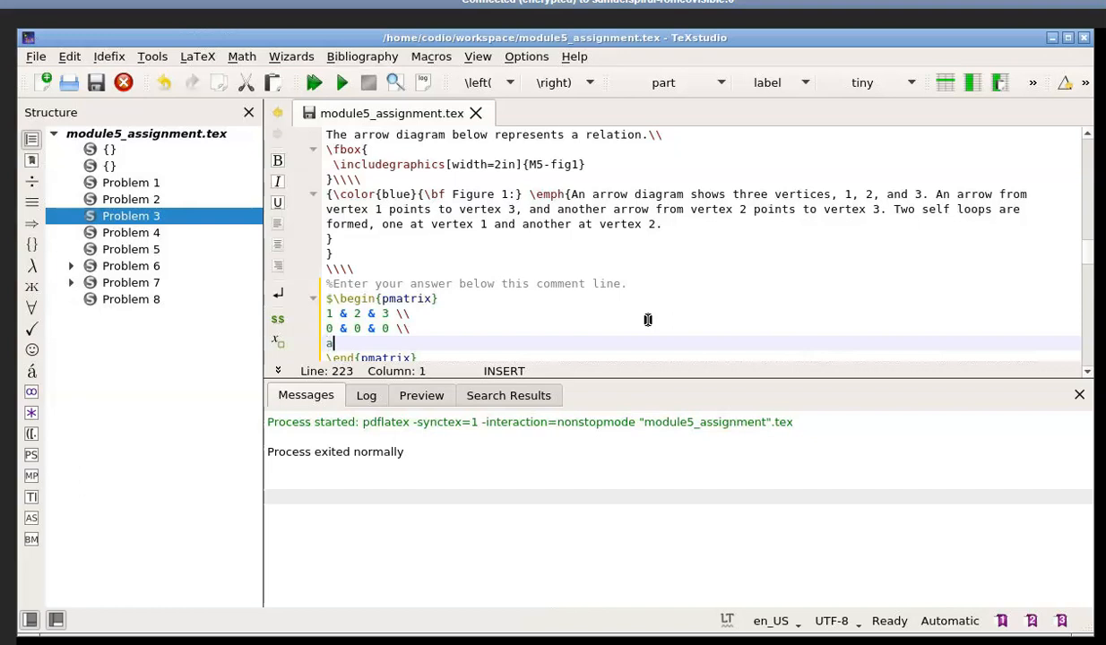
{"action": "type", "text": "&"}
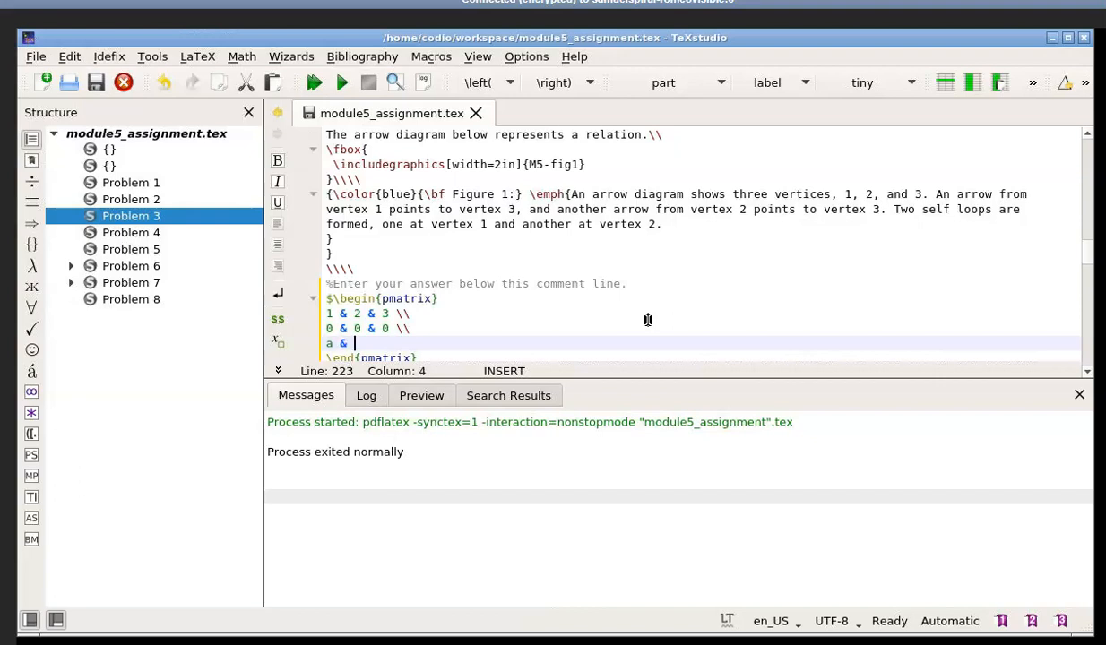
{"action": "type", "text": "b & c"}
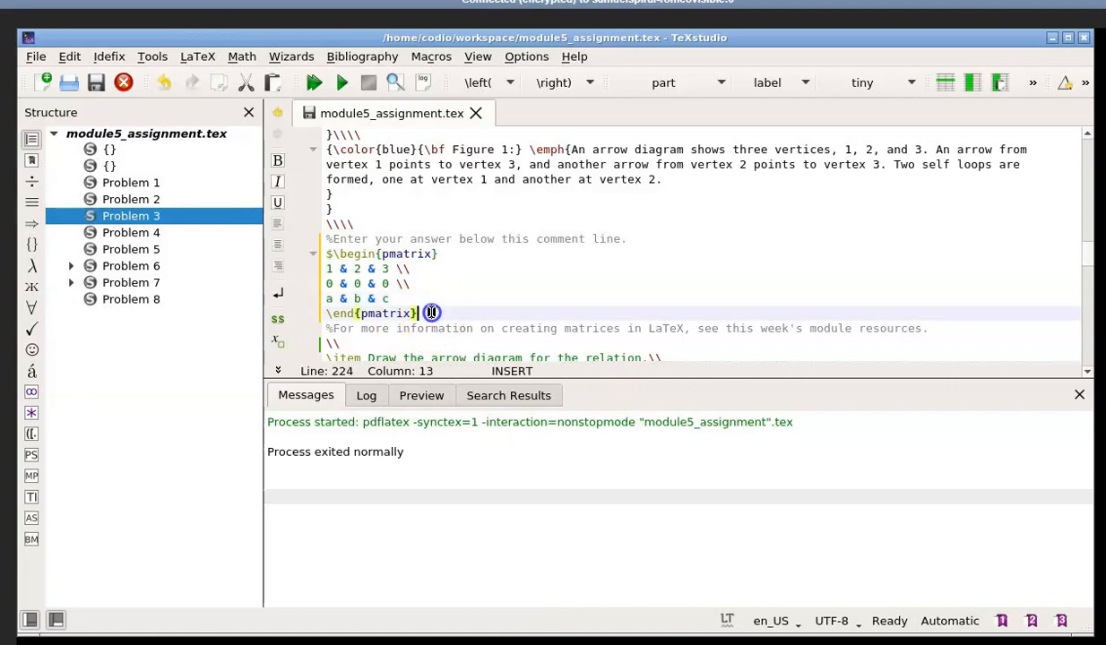
{"action": "mouse_move", "coordinate": [477, 441]}
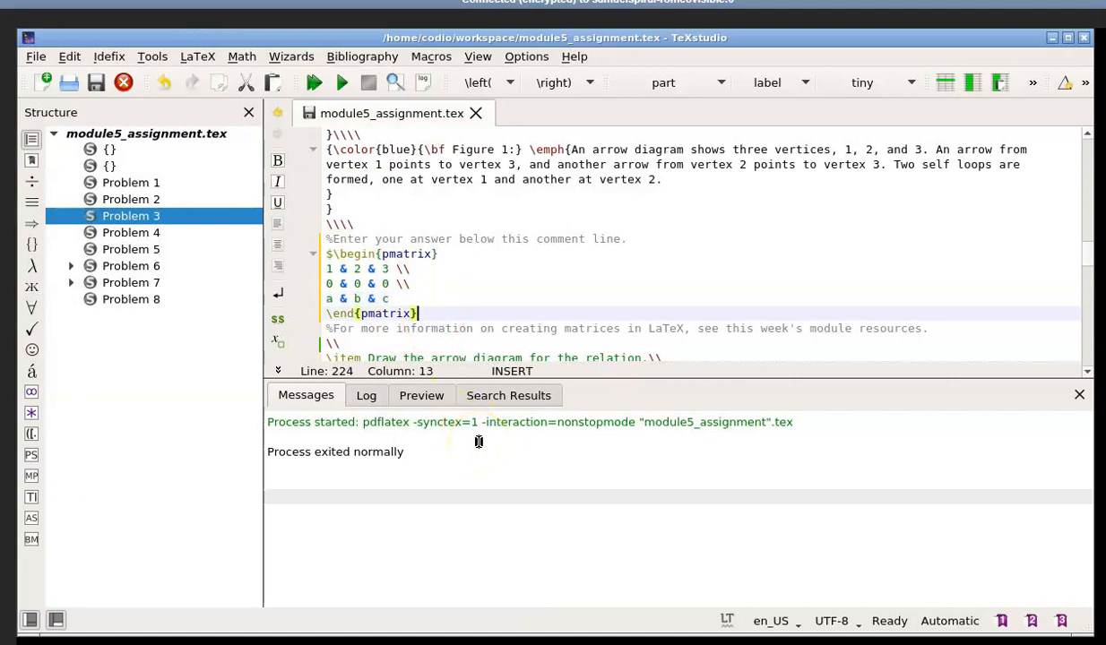
Step: Close the inline math with $ after \end{pmatrix}
{"action": "type", "text": "$"}
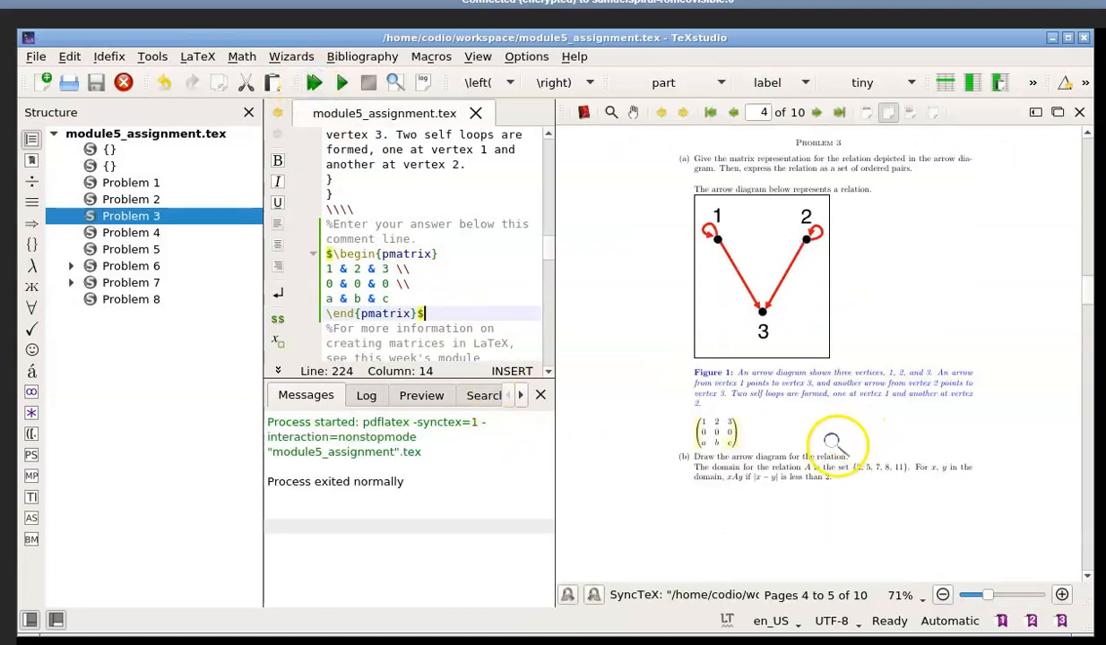
{"action": "mouse_move", "coordinate": [756, 534]}
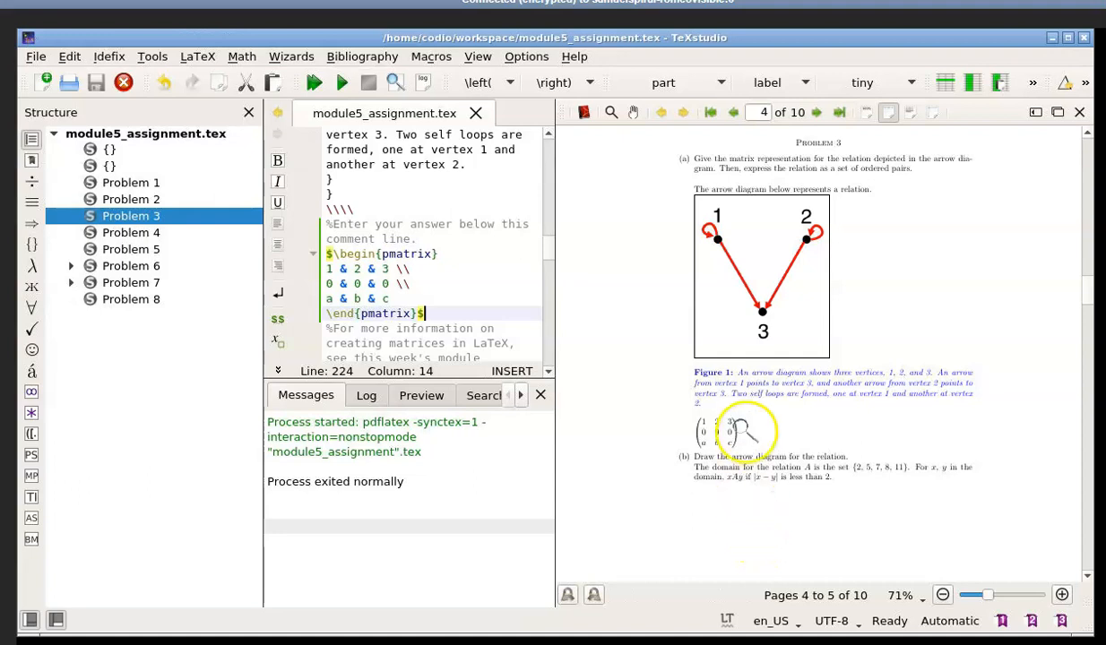
{"action": "mouse_move", "coordinate": [710, 561]}
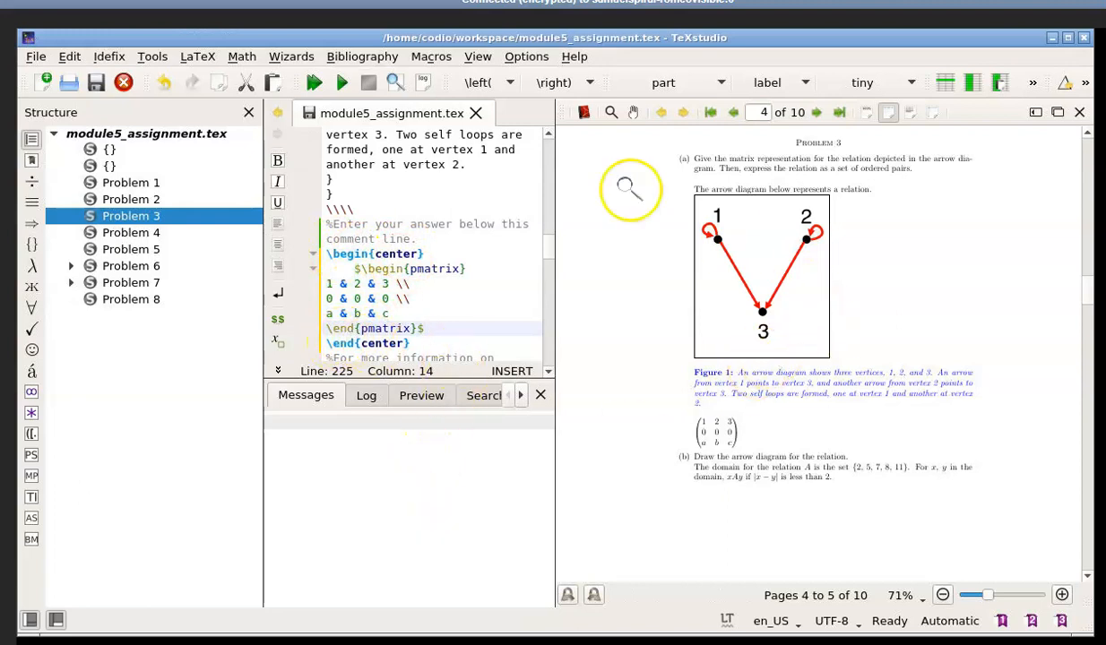
Step: Recompile so the preview shows the Problem 3 matrix centered
{"action": "left_click", "coordinate": [314, 83]}
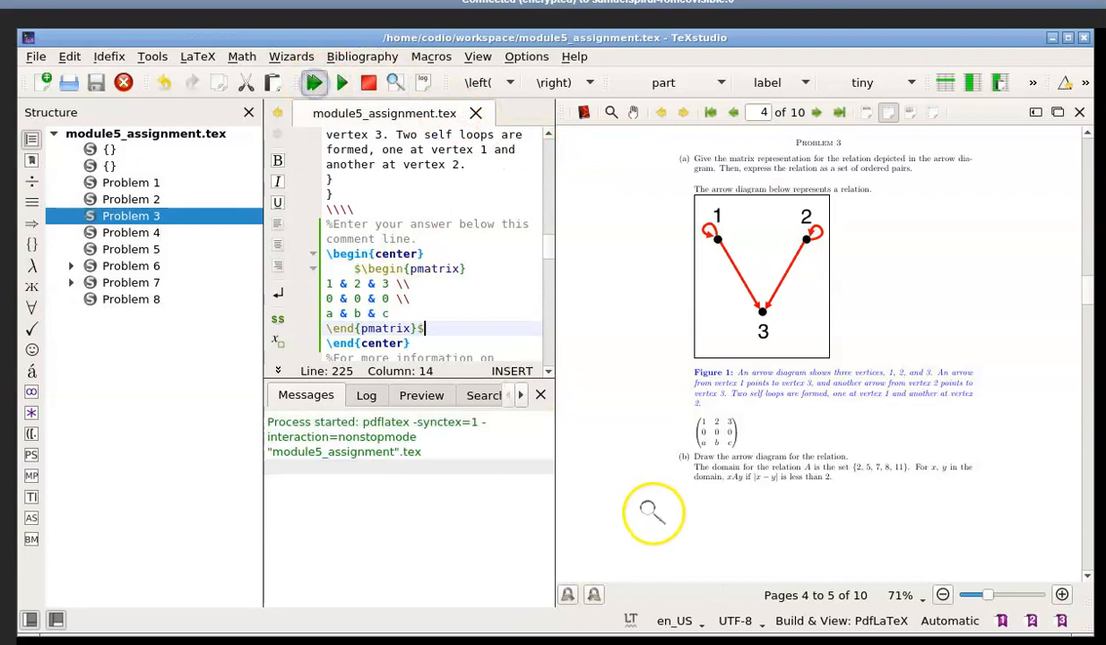
{"action": "left_click", "coordinate": [314, 82]}
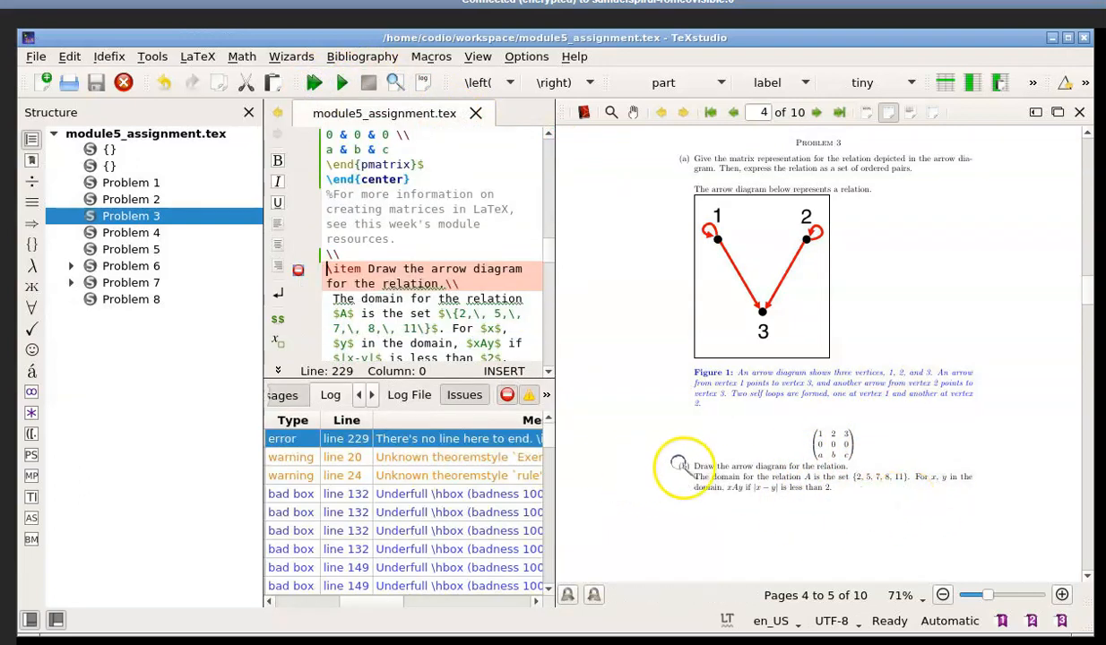
{"action": "scroll", "scroll_direction": "up", "scroll_amount": 3}
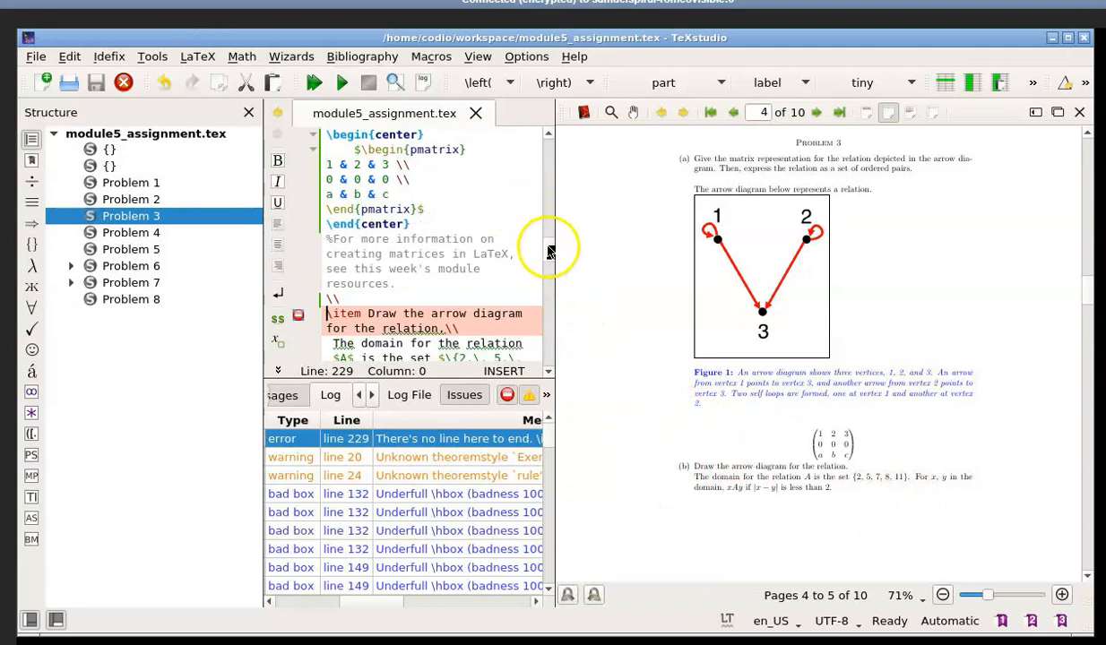
{"action": "scroll", "scroll_direction": "up", "scroll_amount": 3}
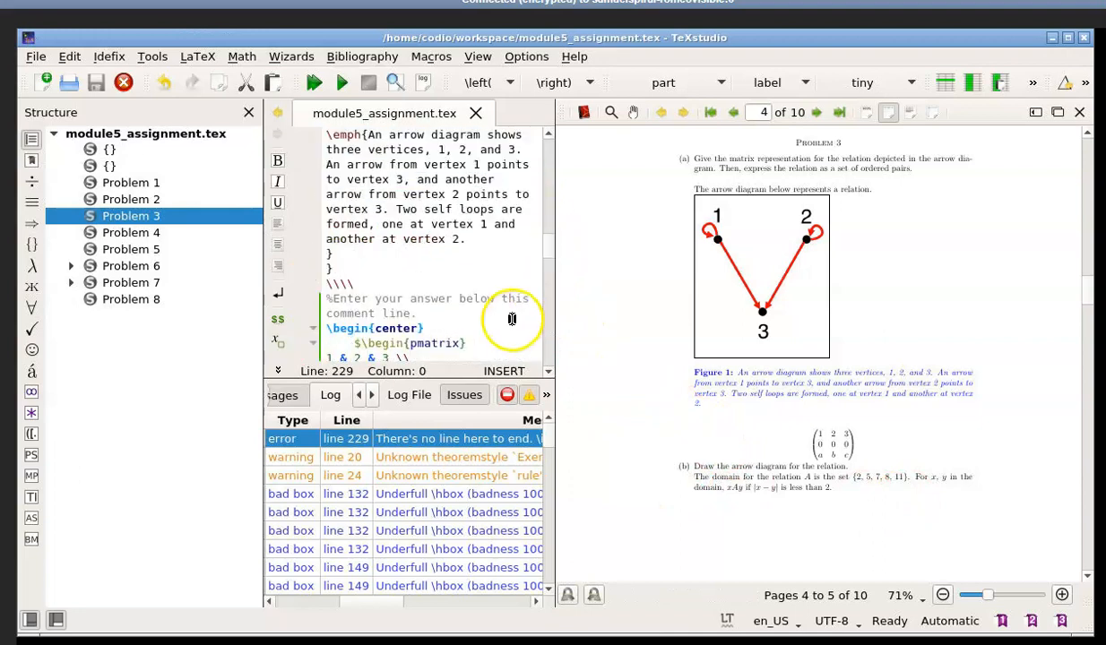
{"action": "scroll", "scroll_direction": "down", "scroll_amount": 3}
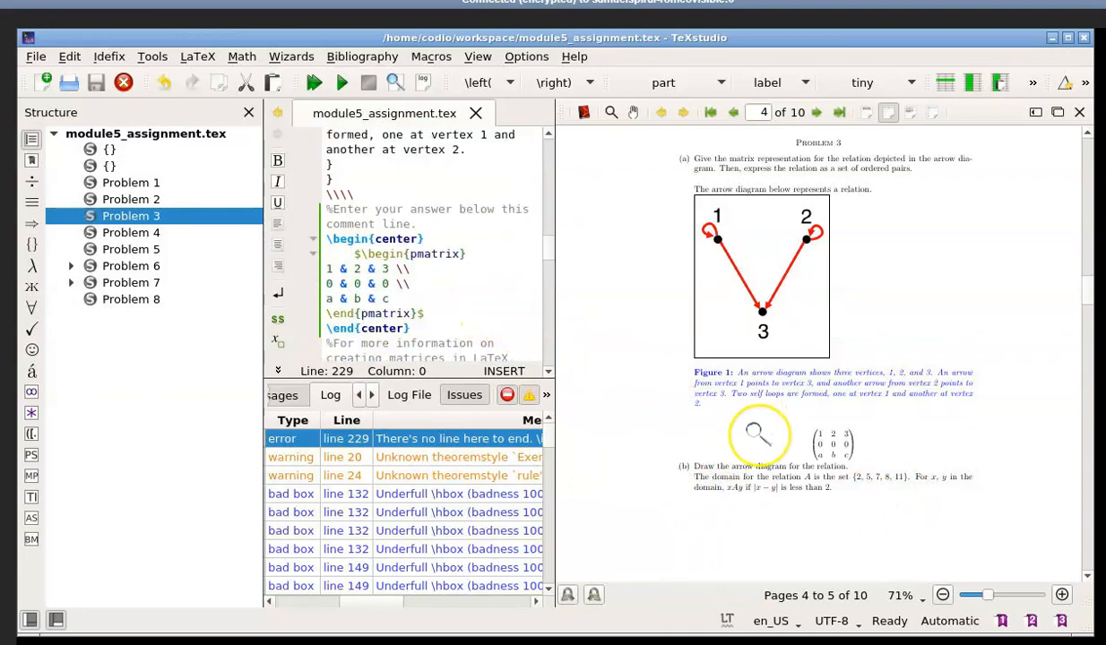
{"action": "mouse_move", "coordinate": [868, 445]}
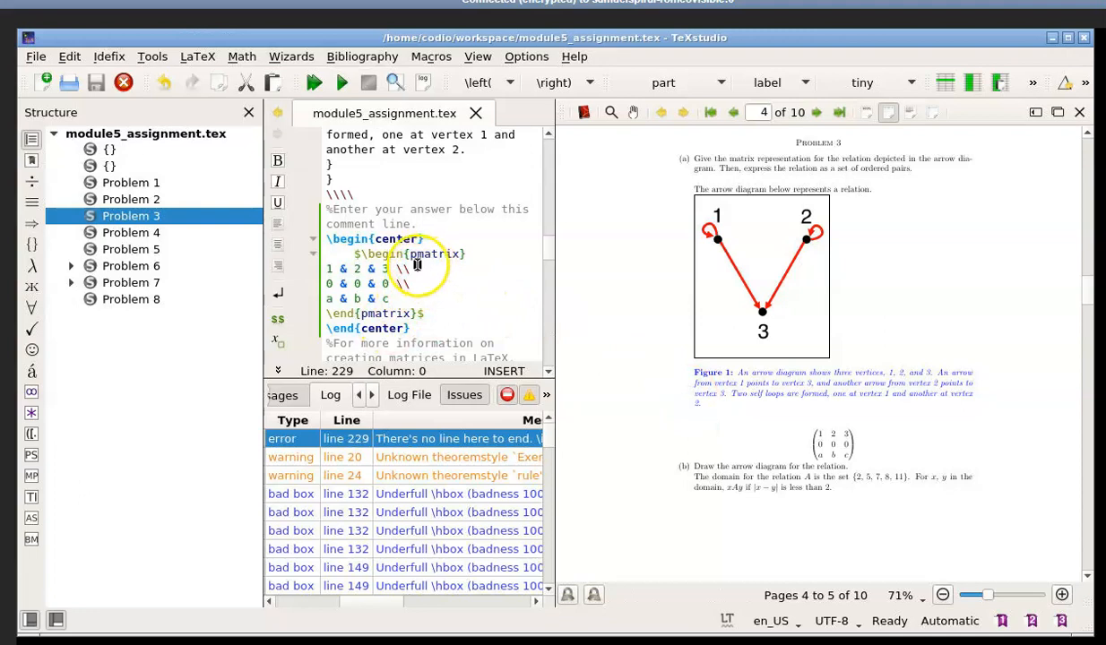
Step: Edit the environment name to change pmatrix to bmatrix
{"action": "left_click", "coordinate": [456, 315]}
{"action": "type", "text": "b"}
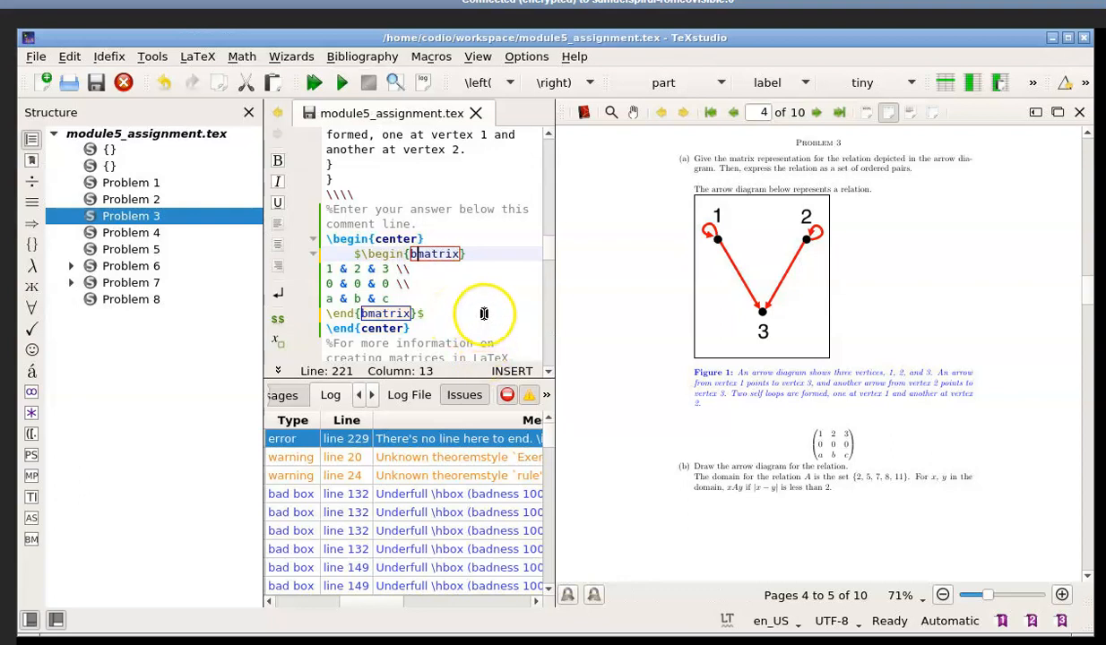
{"action": "mouse_move", "coordinate": [484, 304]}
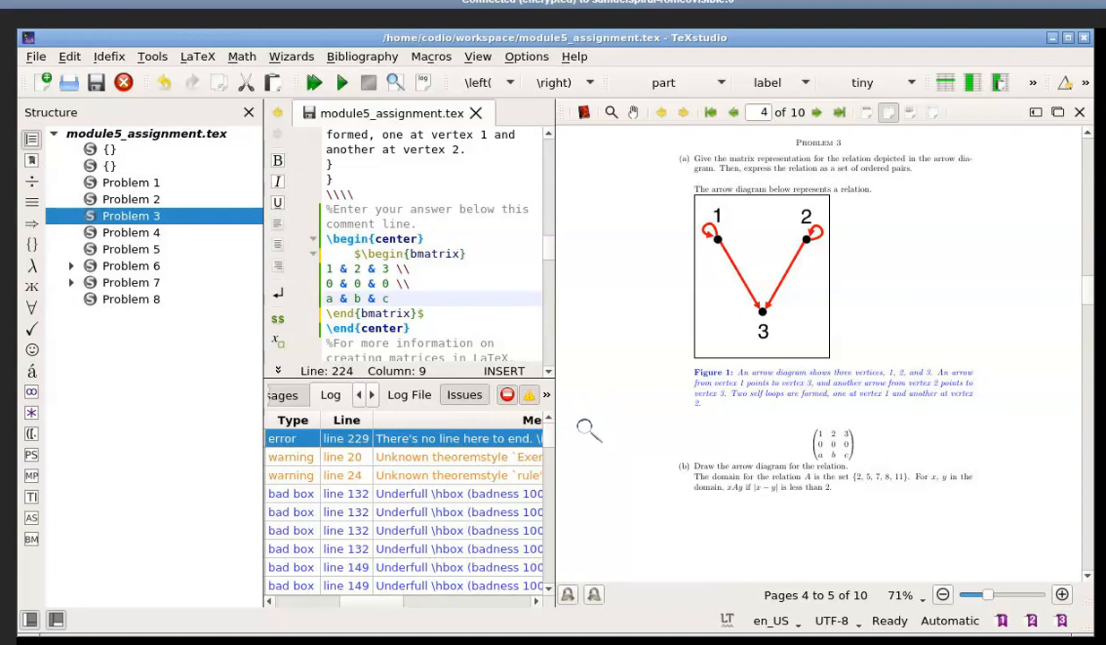
{"action": "mouse_move", "coordinate": [619, 394]}
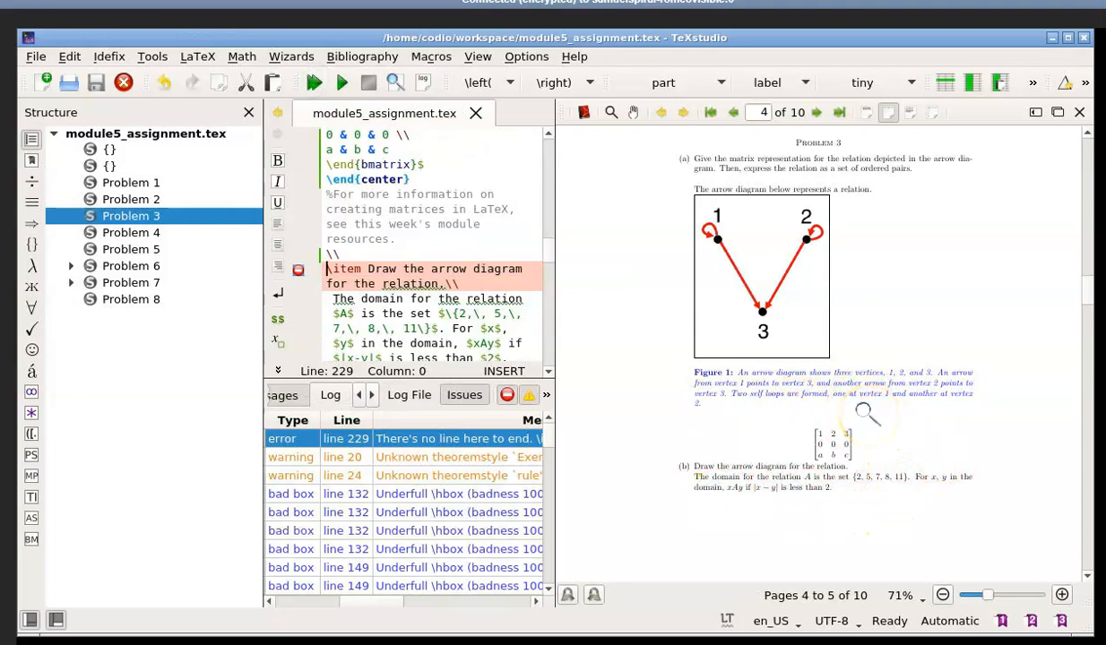
{"action": "mouse_move", "coordinate": [653, 368]}
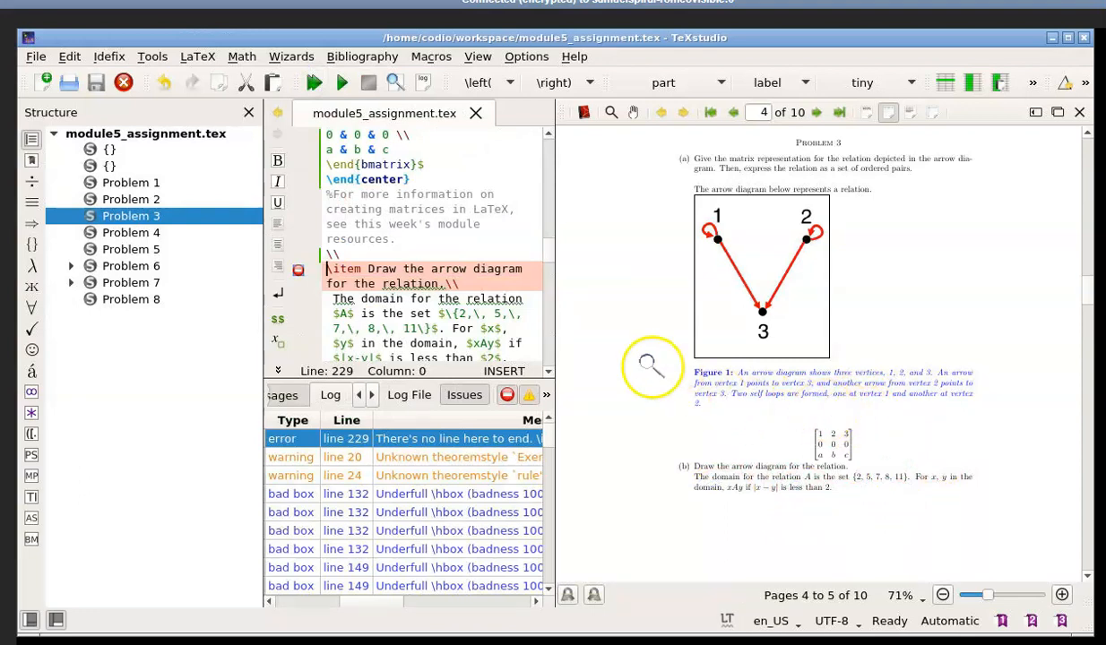
{"action": "mouse_move", "coordinate": [749, 446]}
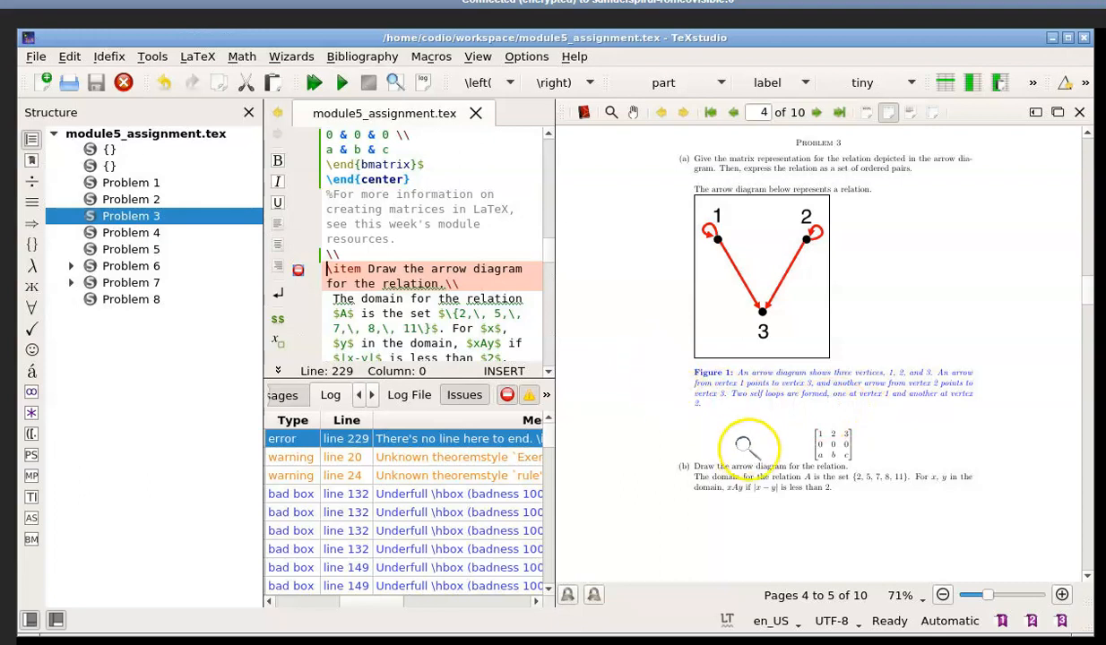